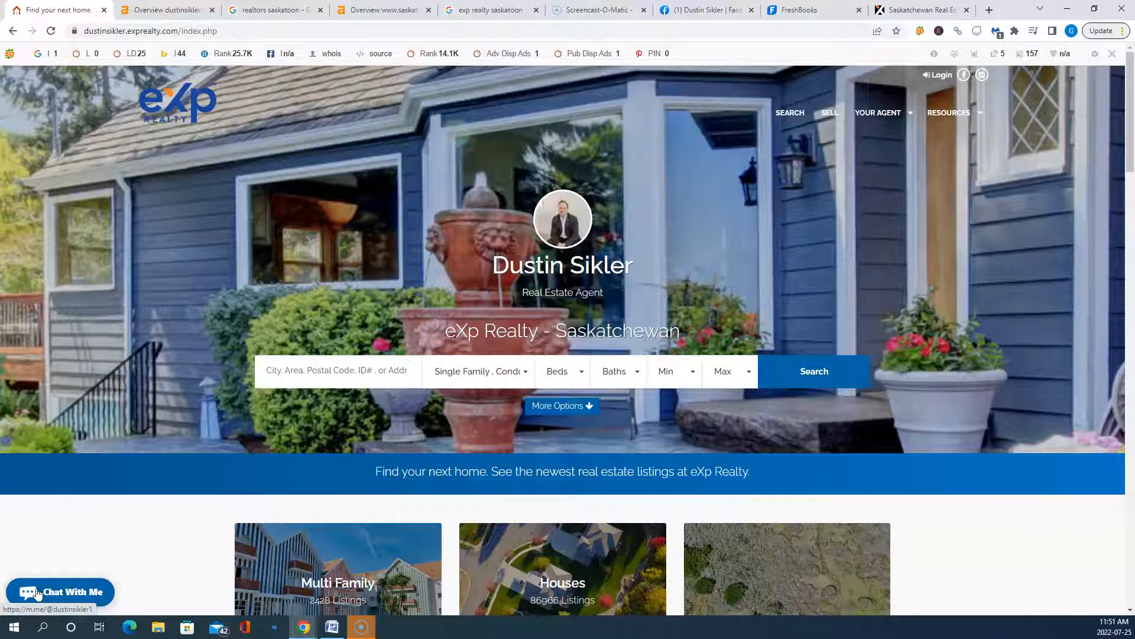
pyautogui.moveTo(75, 547)
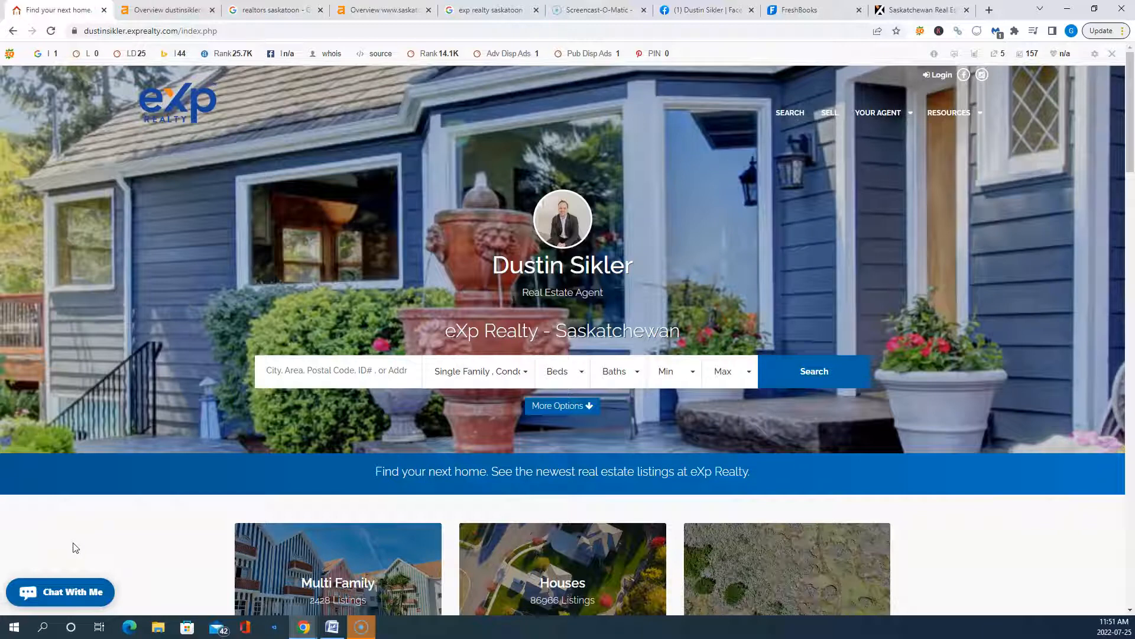
pyautogui.moveTo(78, 550)
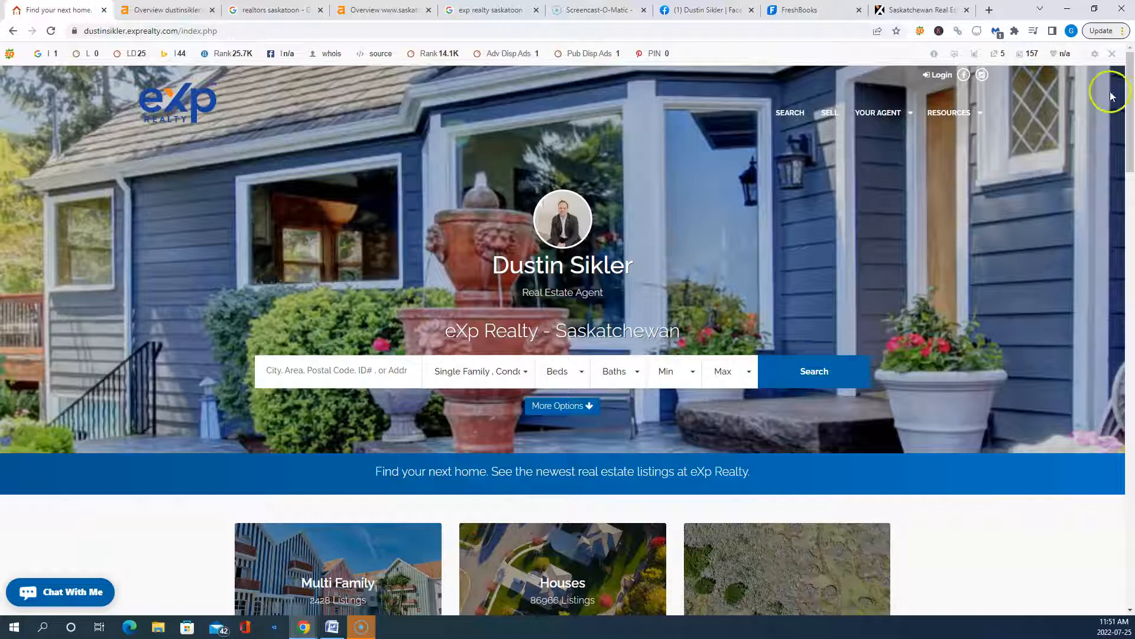
# Step: Disable the SEOquake bar for the eXp Realty agent's domain only
pyautogui.click(1113, 54)
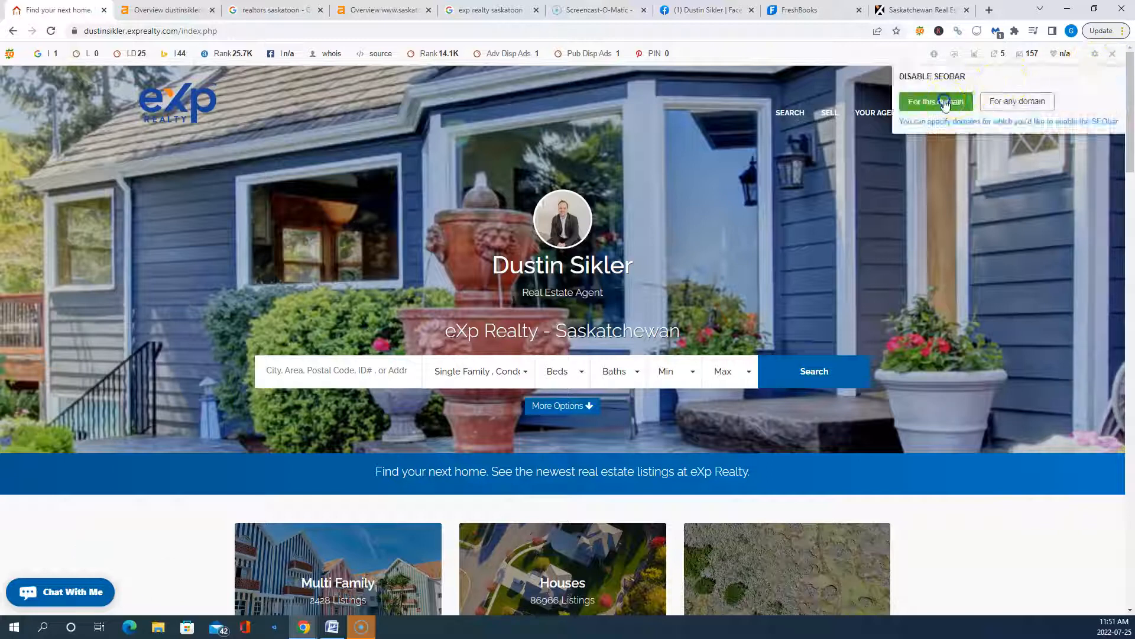
pyautogui.click(935, 100)
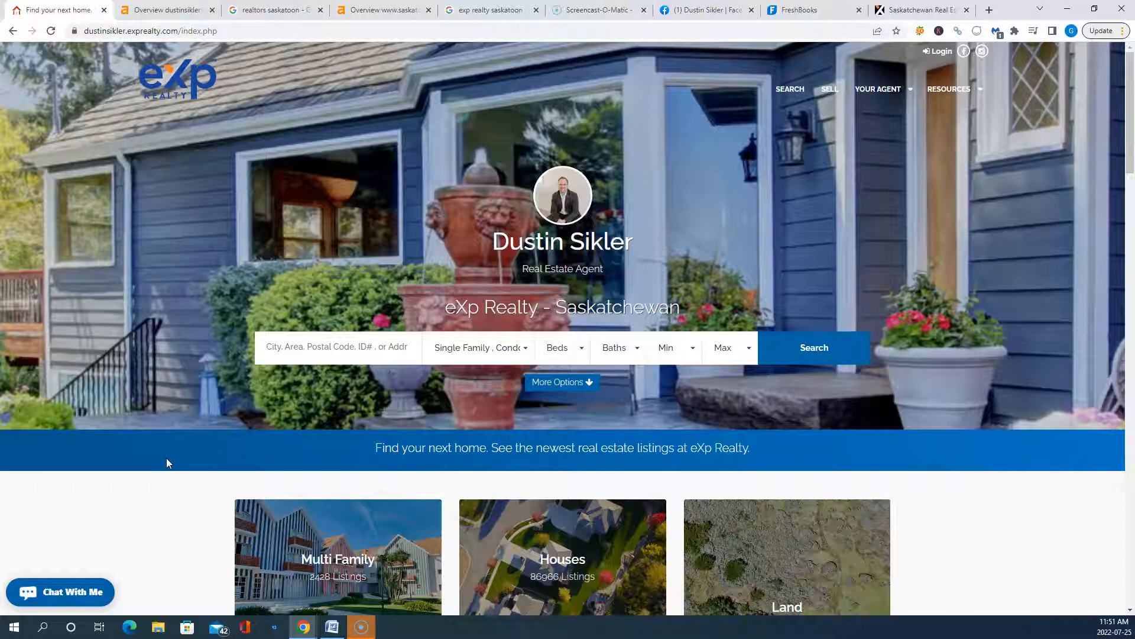
pyautogui.scroll(-3)
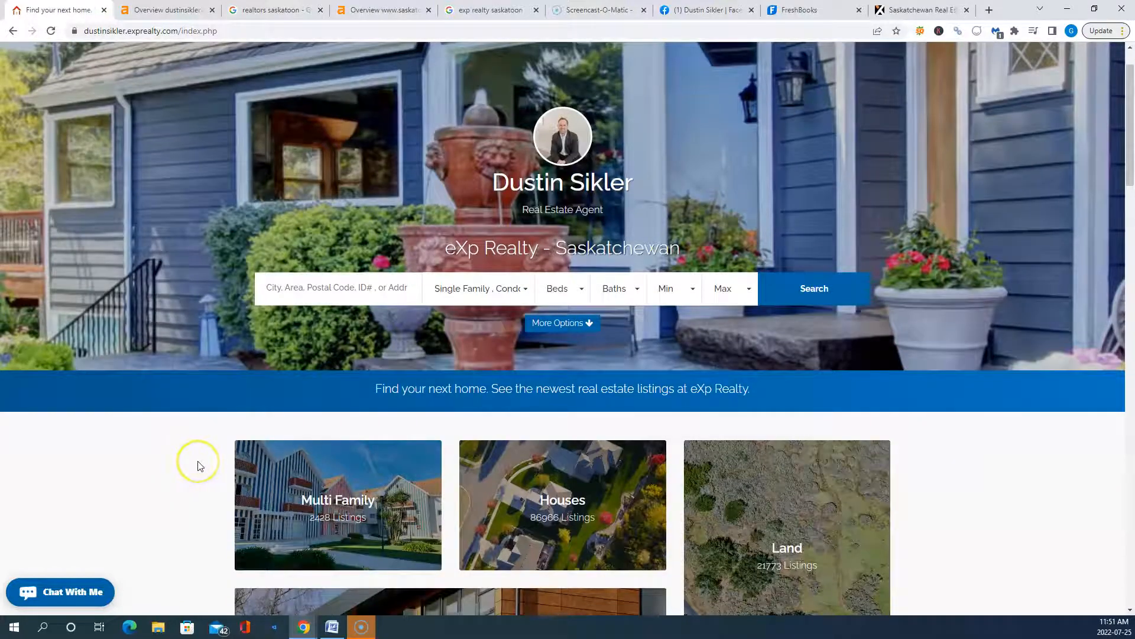
pyautogui.scroll(-3)
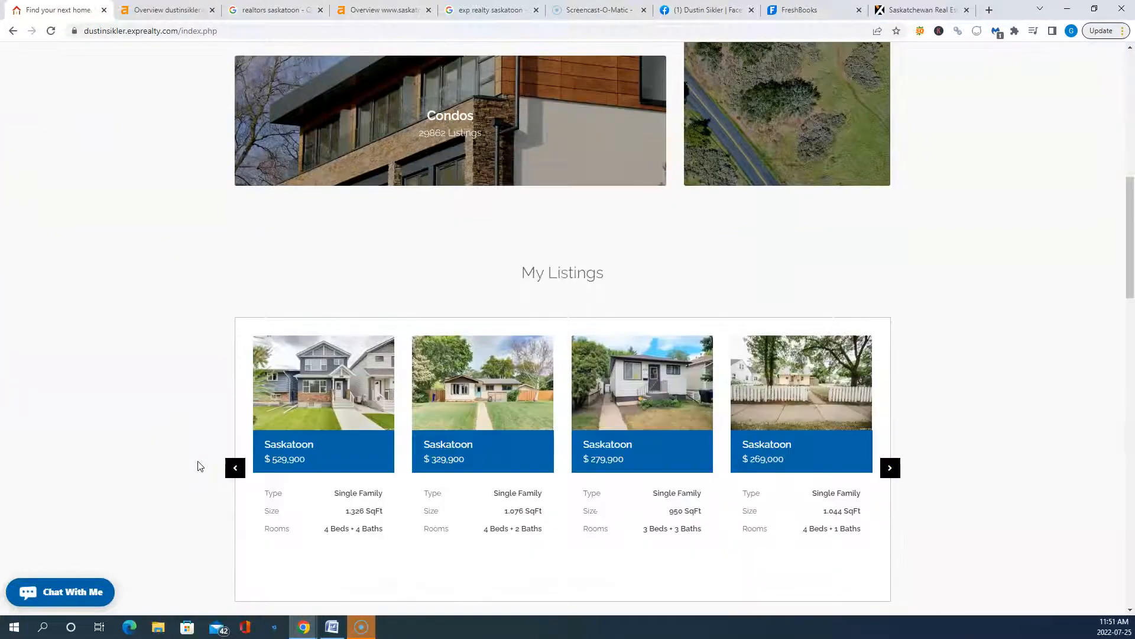
pyautogui.scroll(-3)
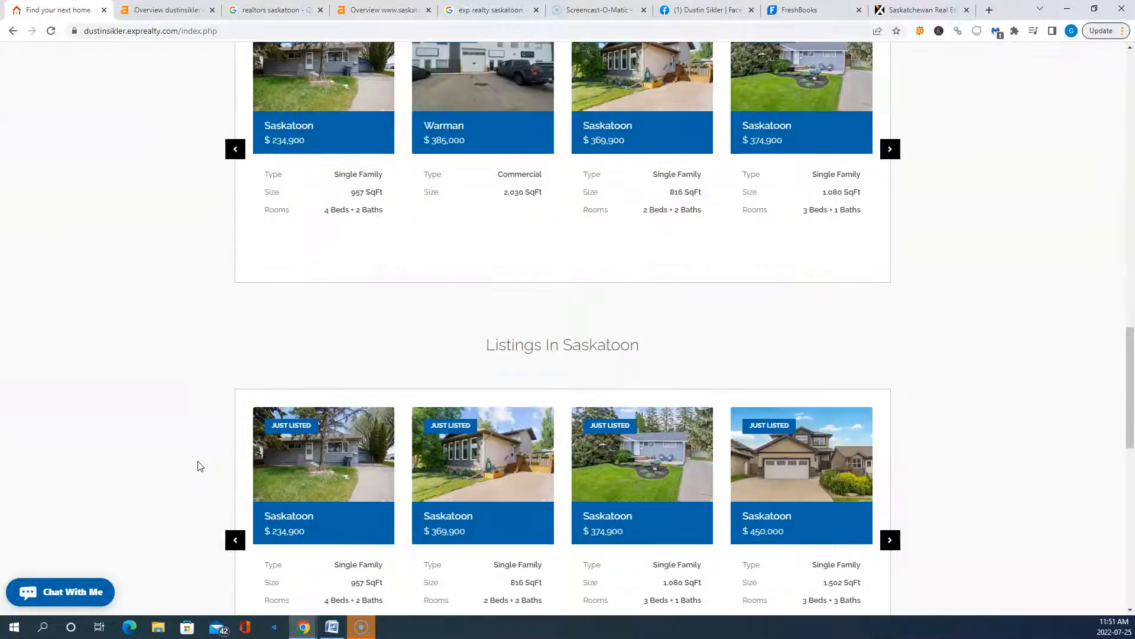
pyautogui.scroll(-3)
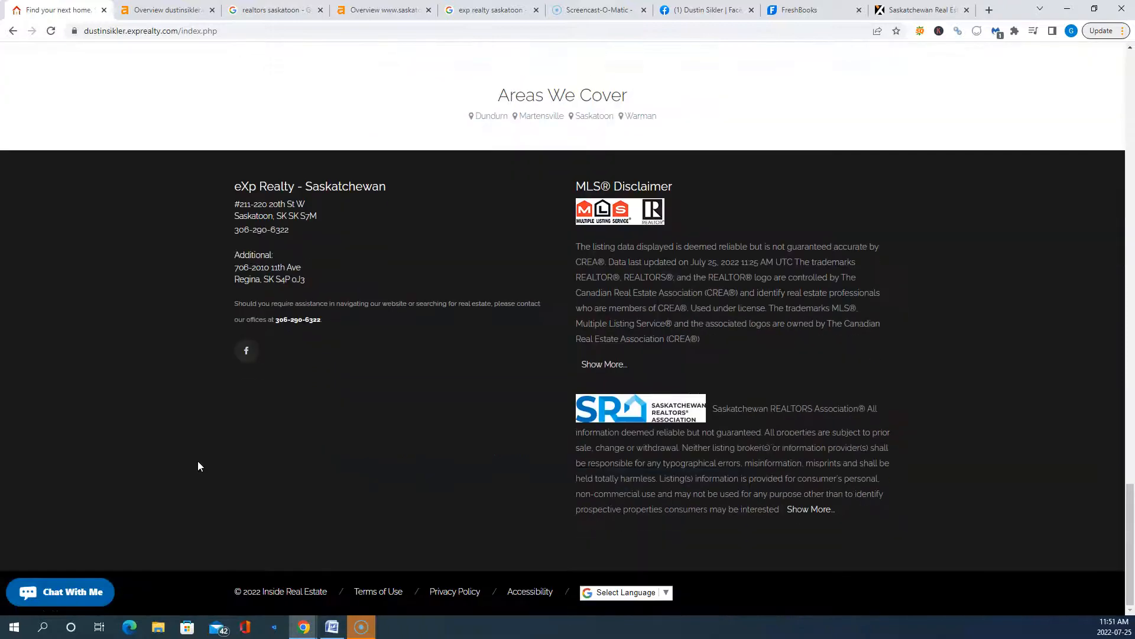
pyautogui.scroll(3)
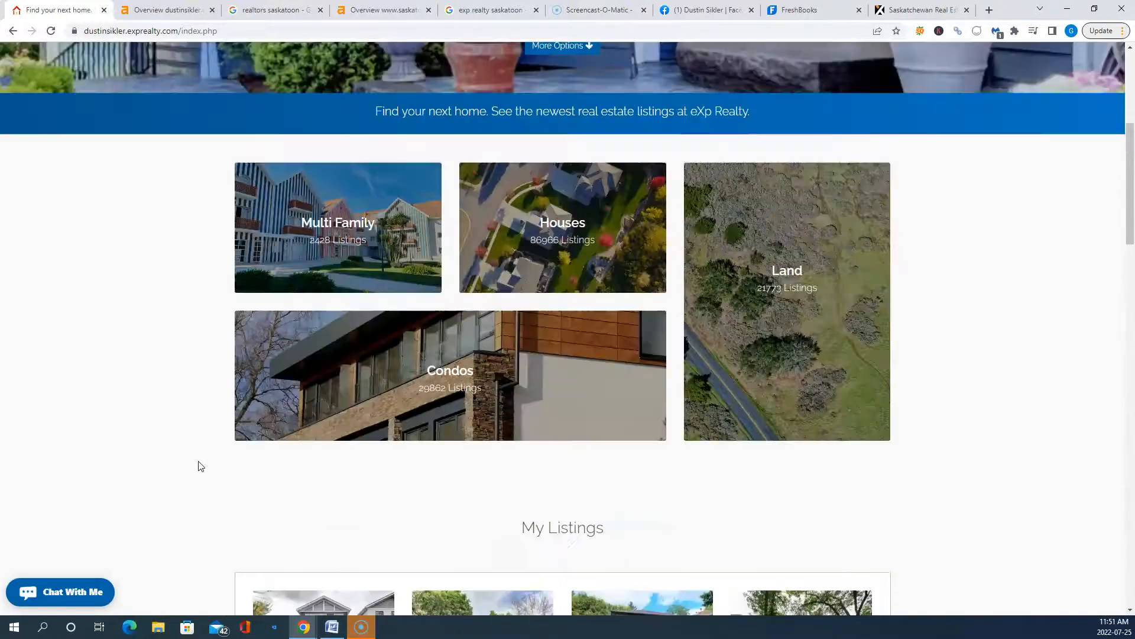
pyautogui.scroll(3)
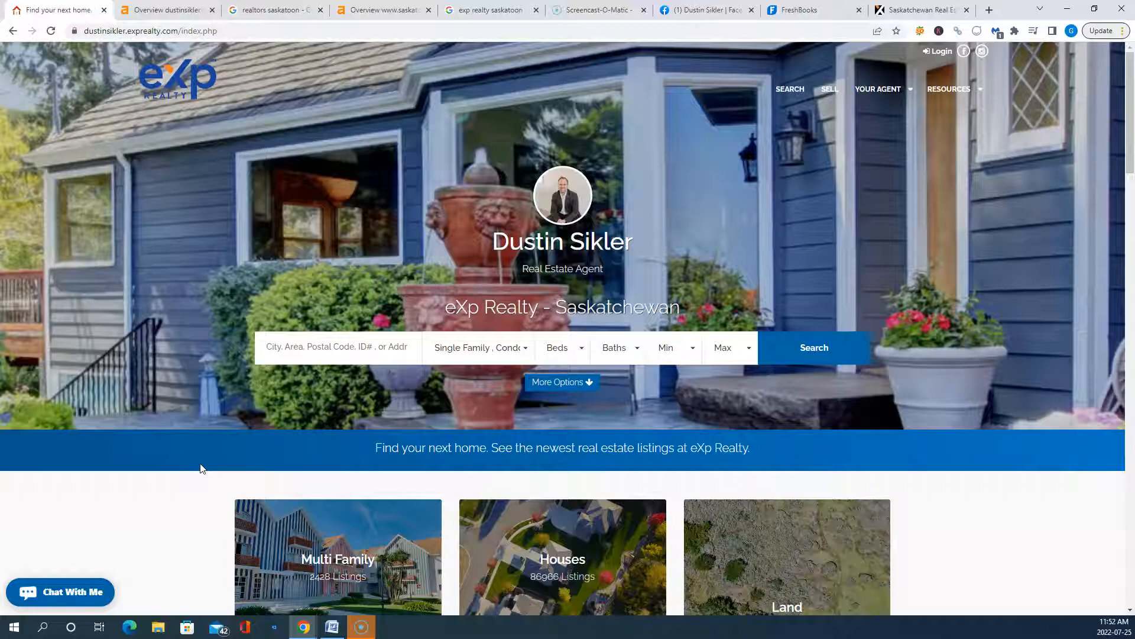
pyautogui.moveTo(207, 468)
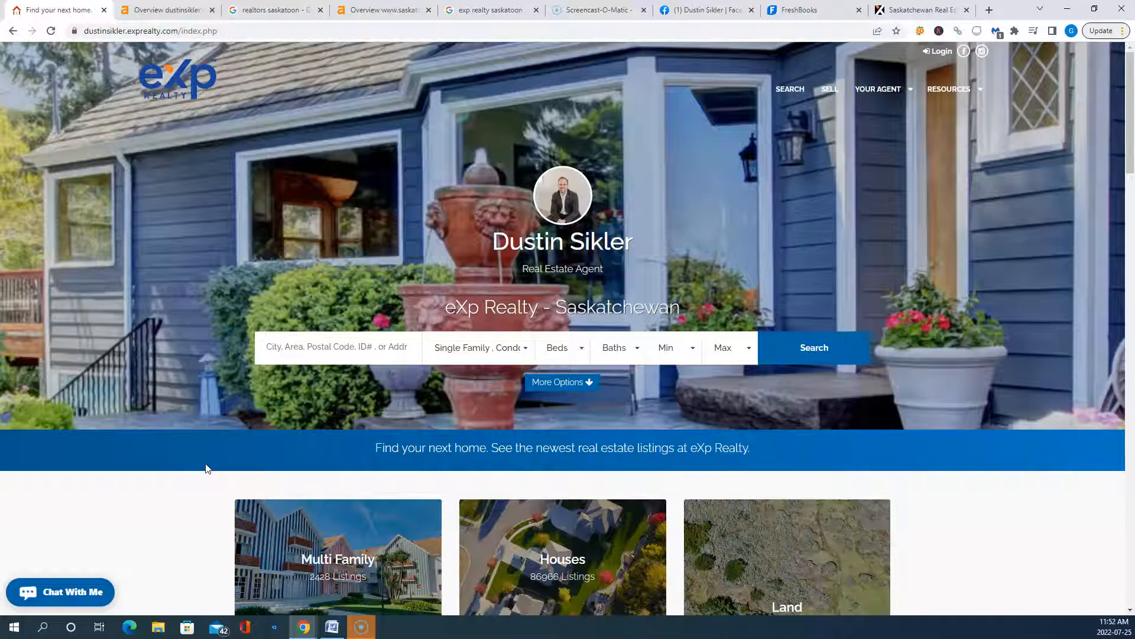
pyautogui.moveTo(213, 468)
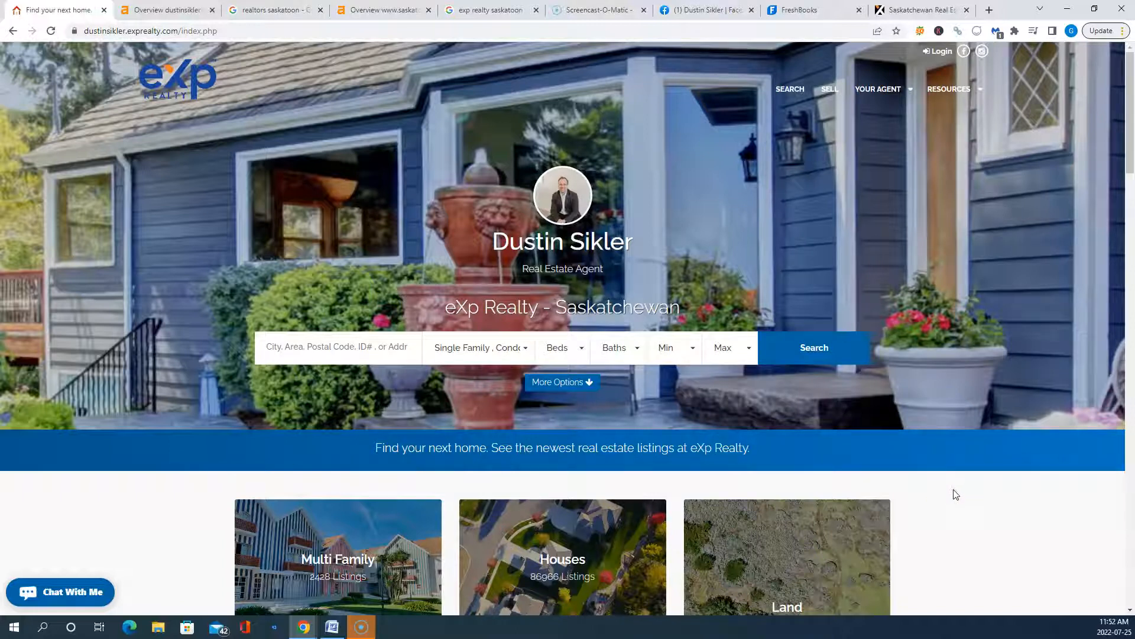
pyautogui.scroll(-3)
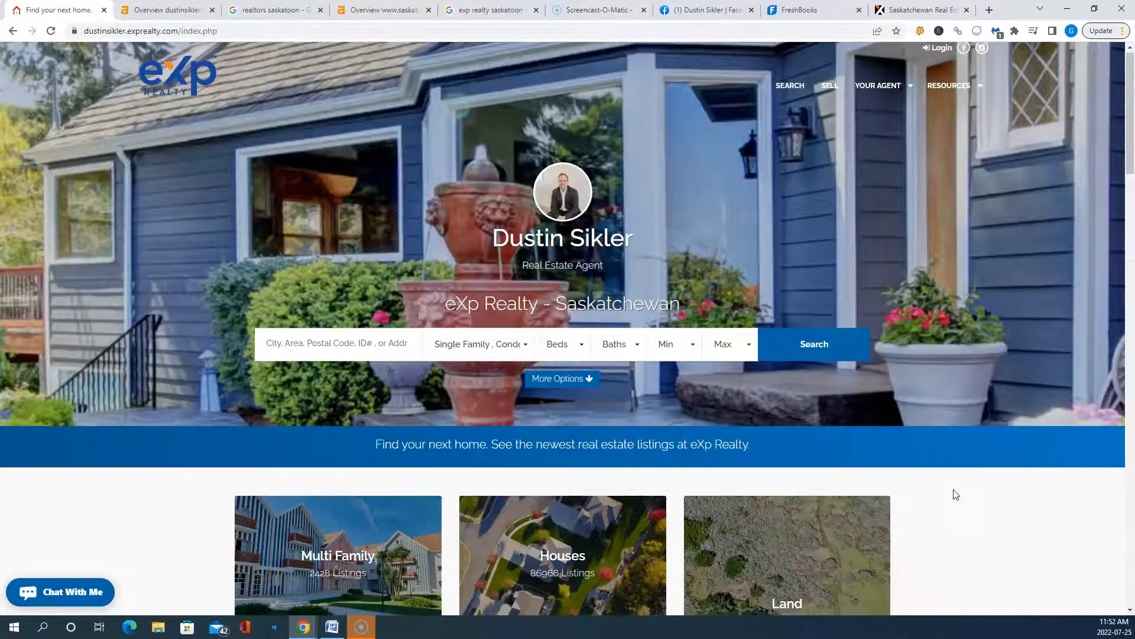
pyautogui.scroll(-3)
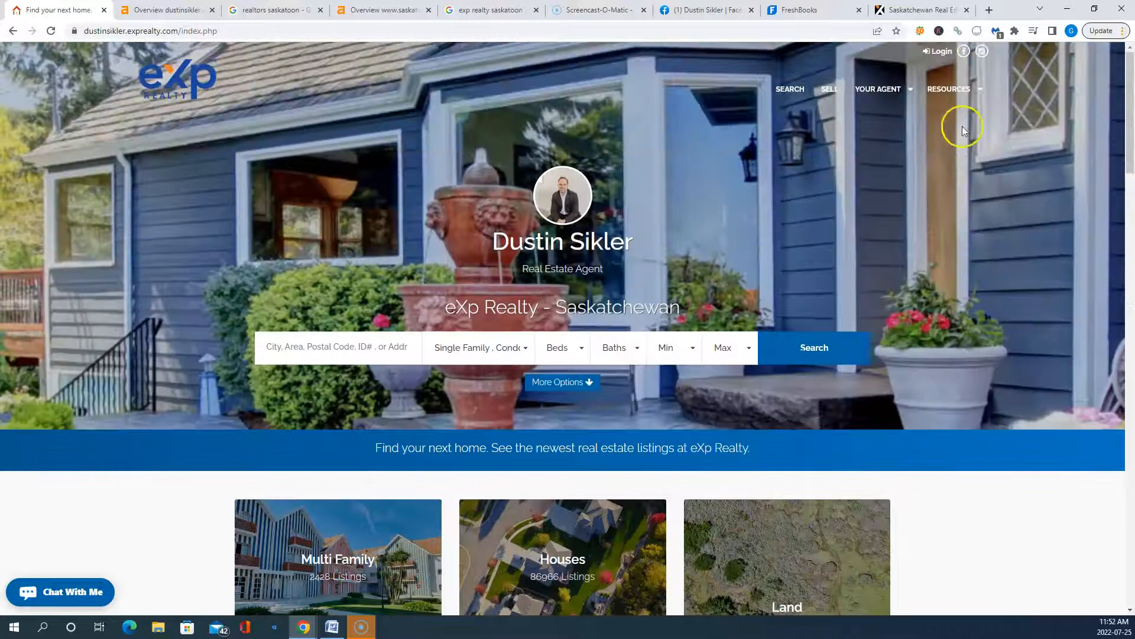
pyautogui.click(990, 10)
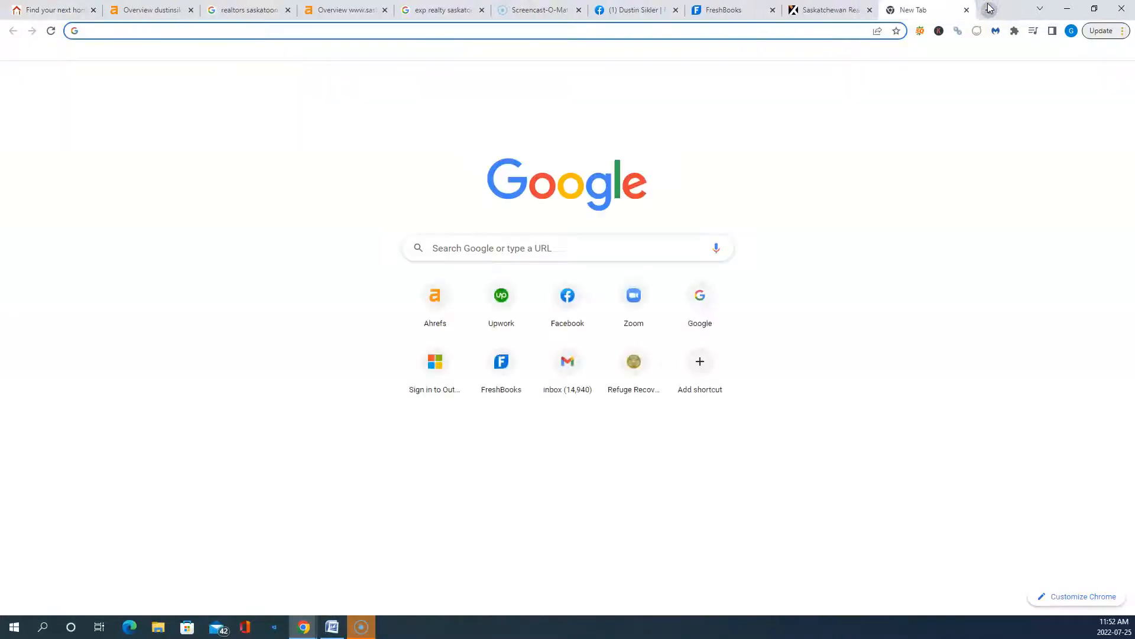
pyautogui.write('www.ii')
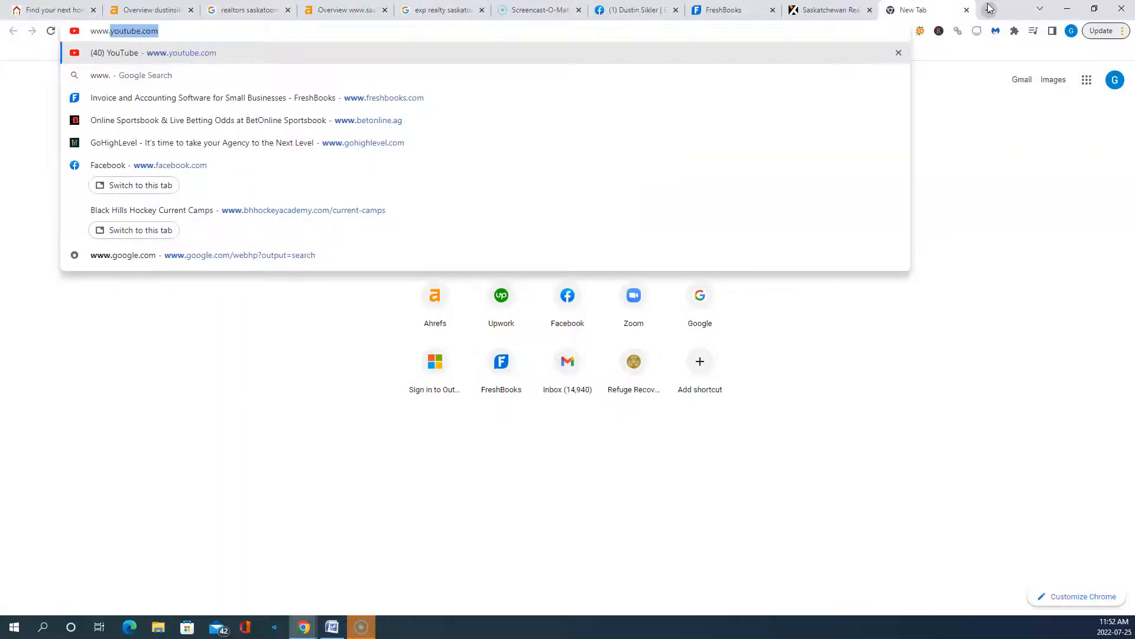
pyautogui.write('www.iitste')
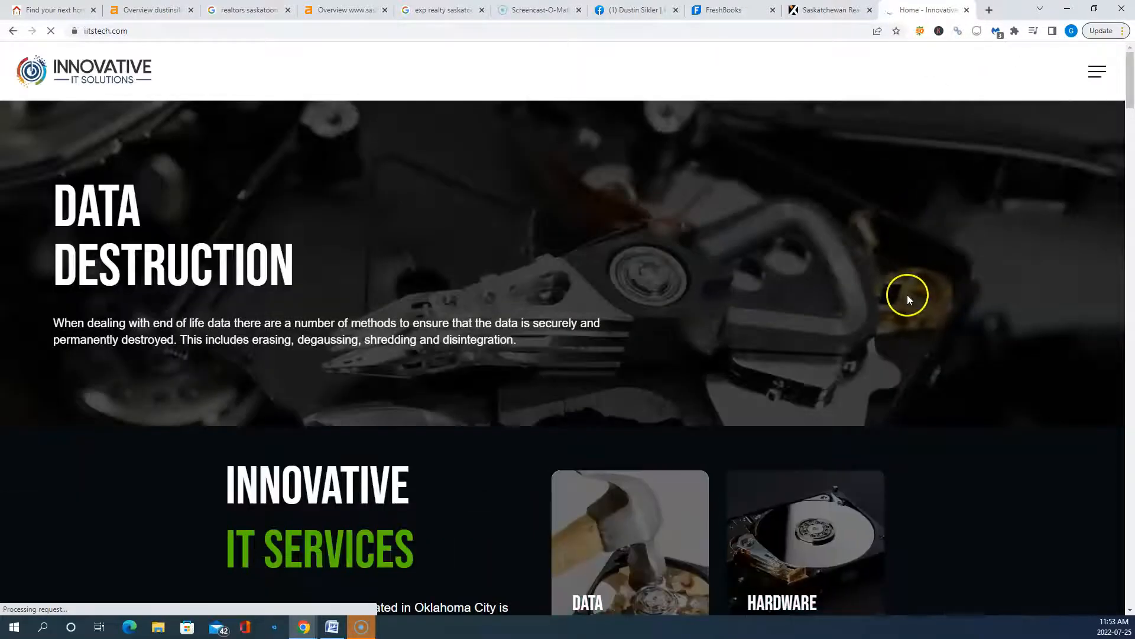
pyautogui.scroll(-3)
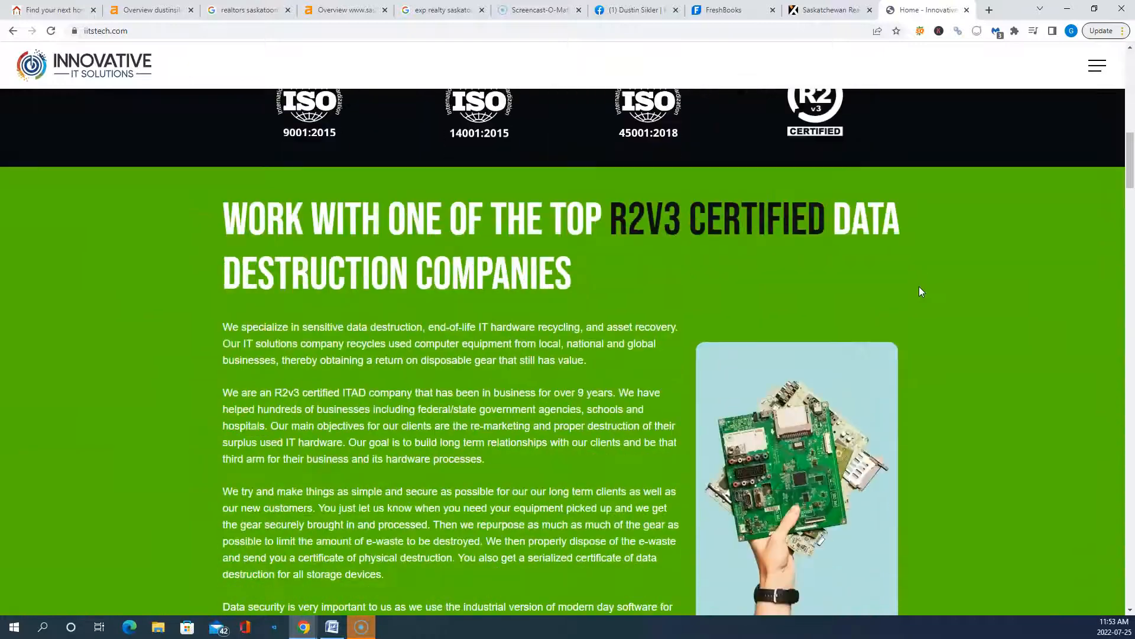
pyautogui.scroll(-3)
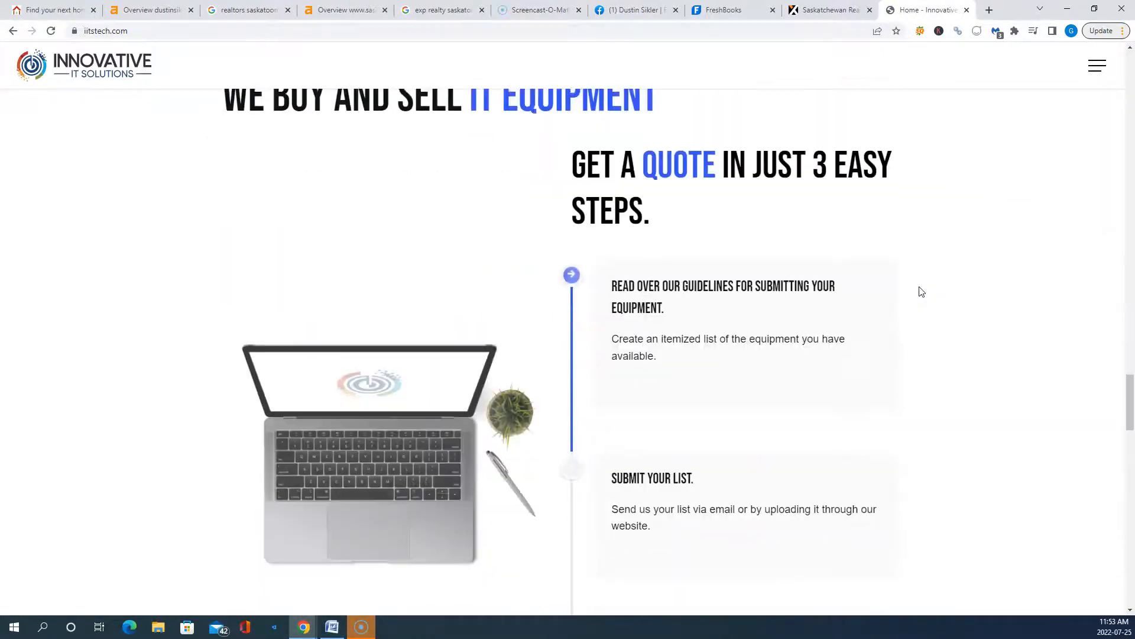
pyautogui.scroll(-3)
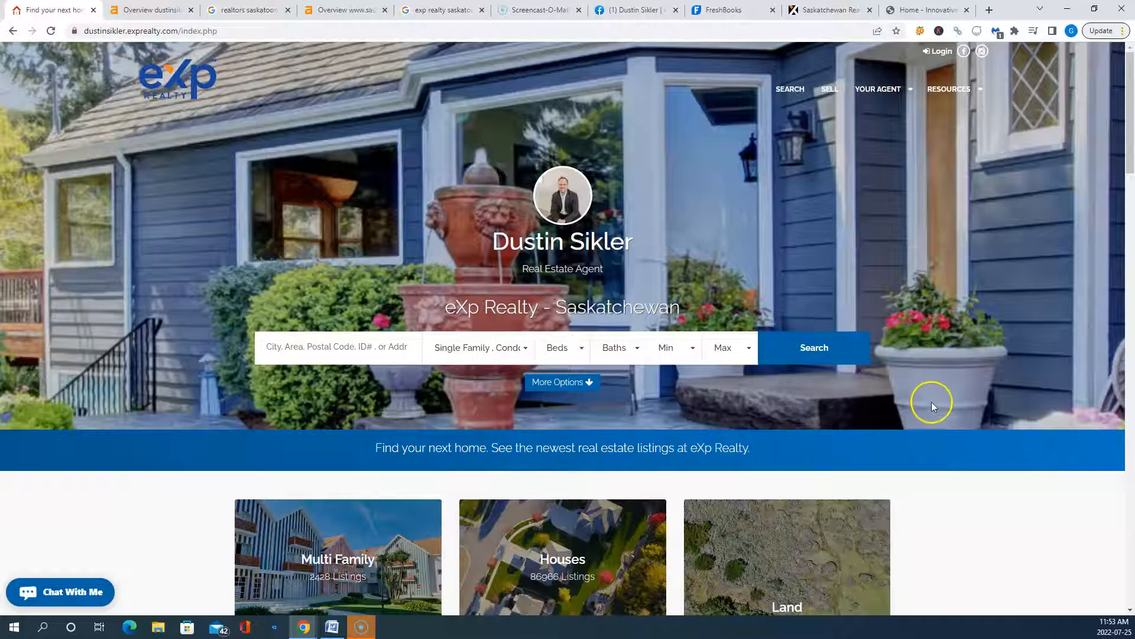
pyautogui.scroll(-3)
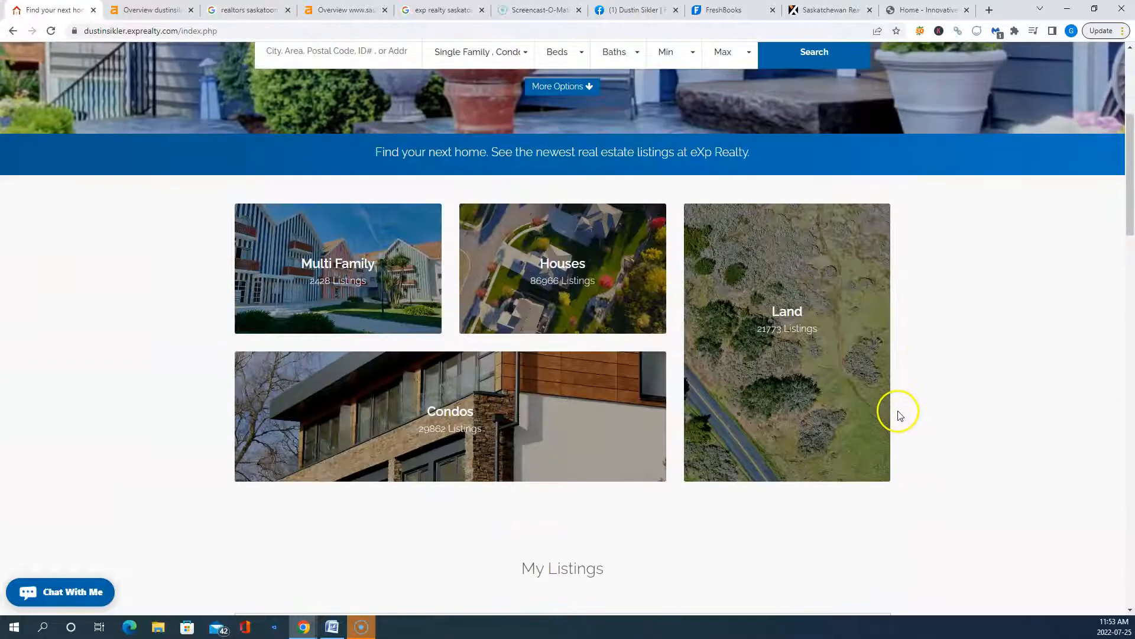
pyautogui.scroll(-3)
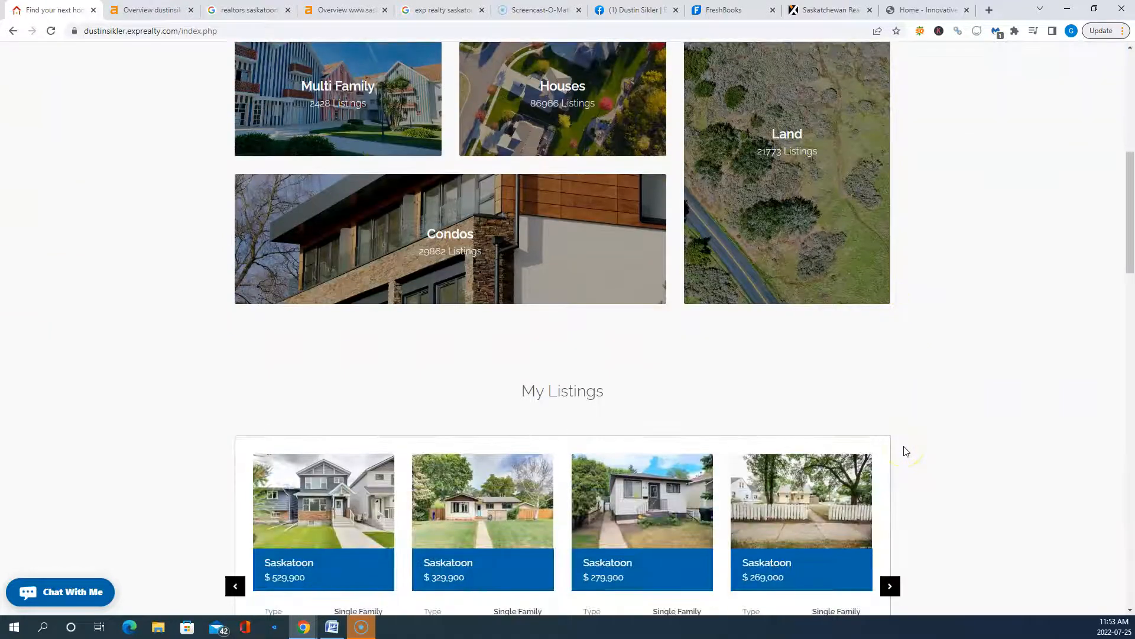
pyautogui.scroll(-3)
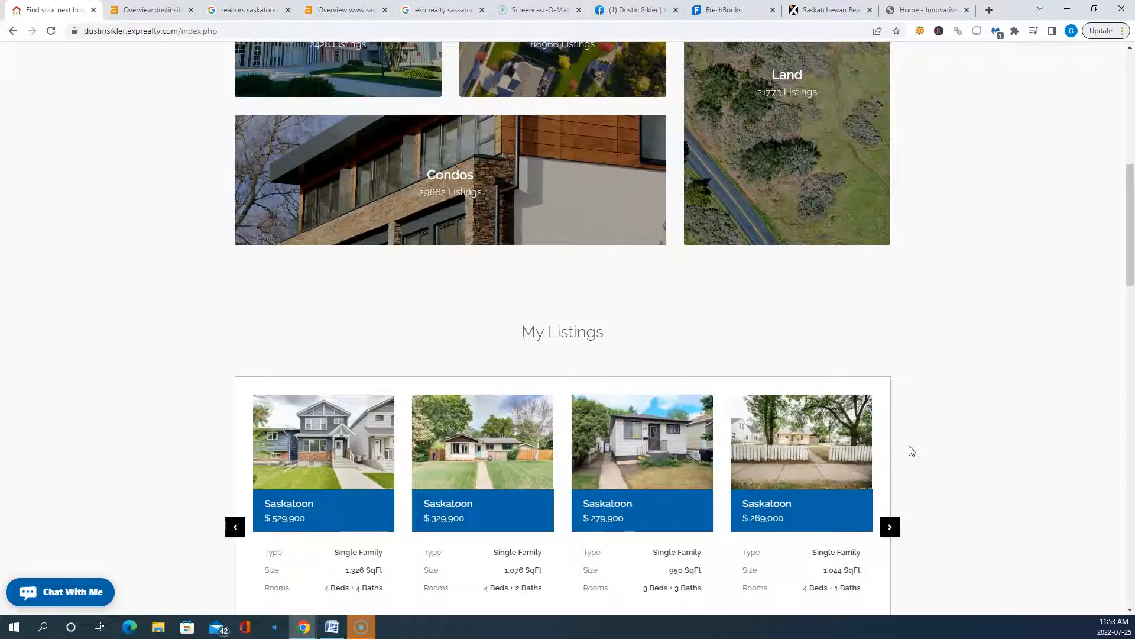
pyautogui.scroll(-3)
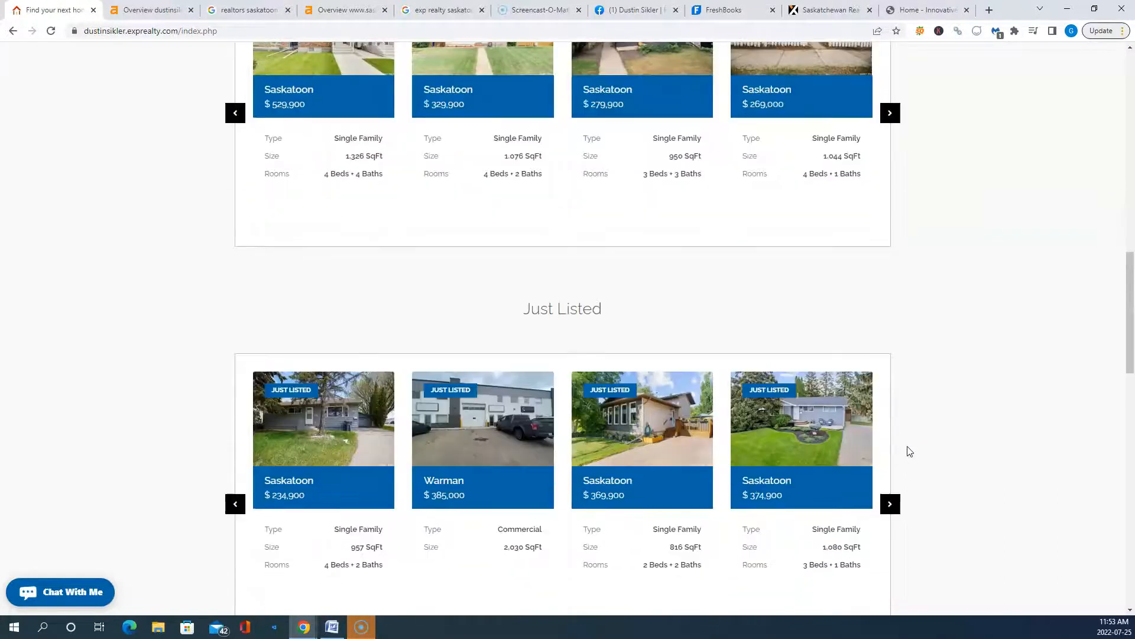
pyautogui.scroll(-3)
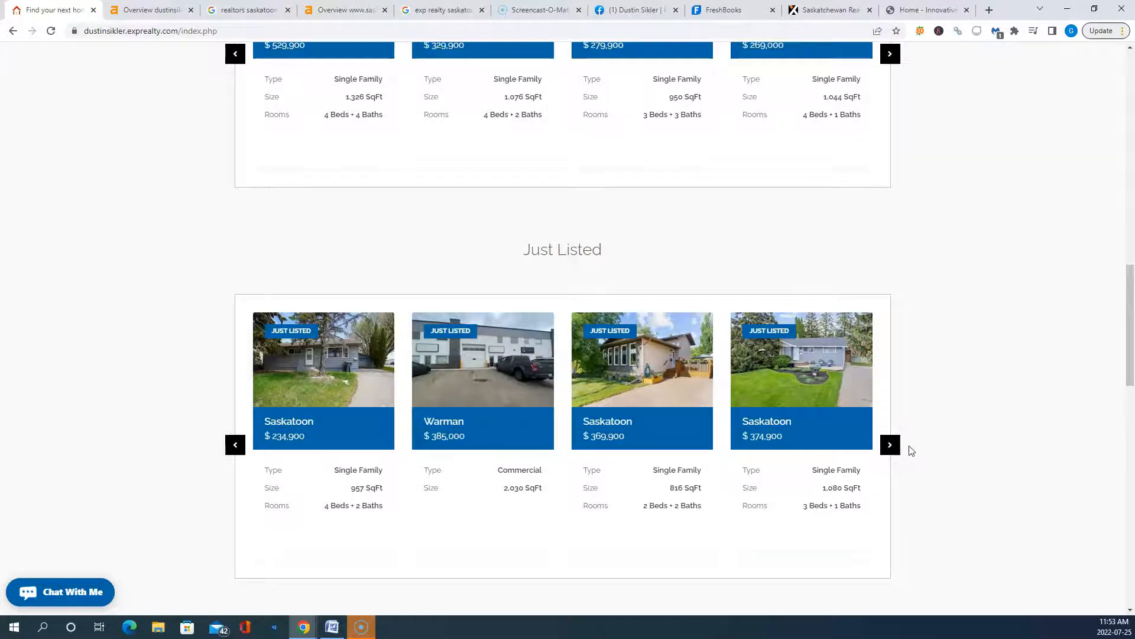
pyautogui.scroll(-3)
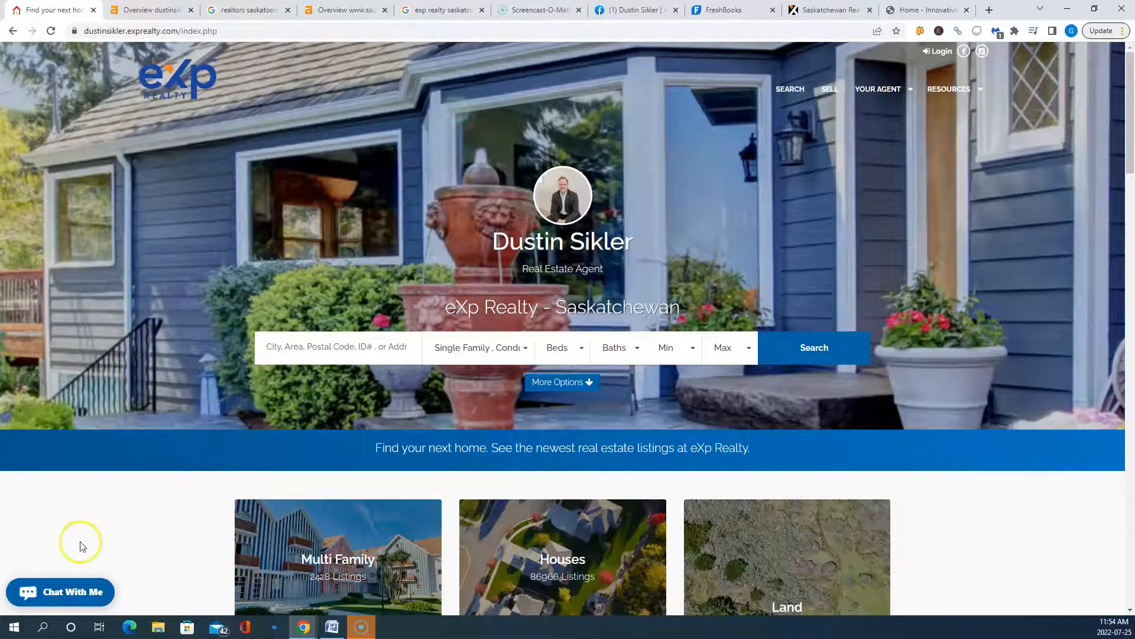
pyautogui.click(246, 9)
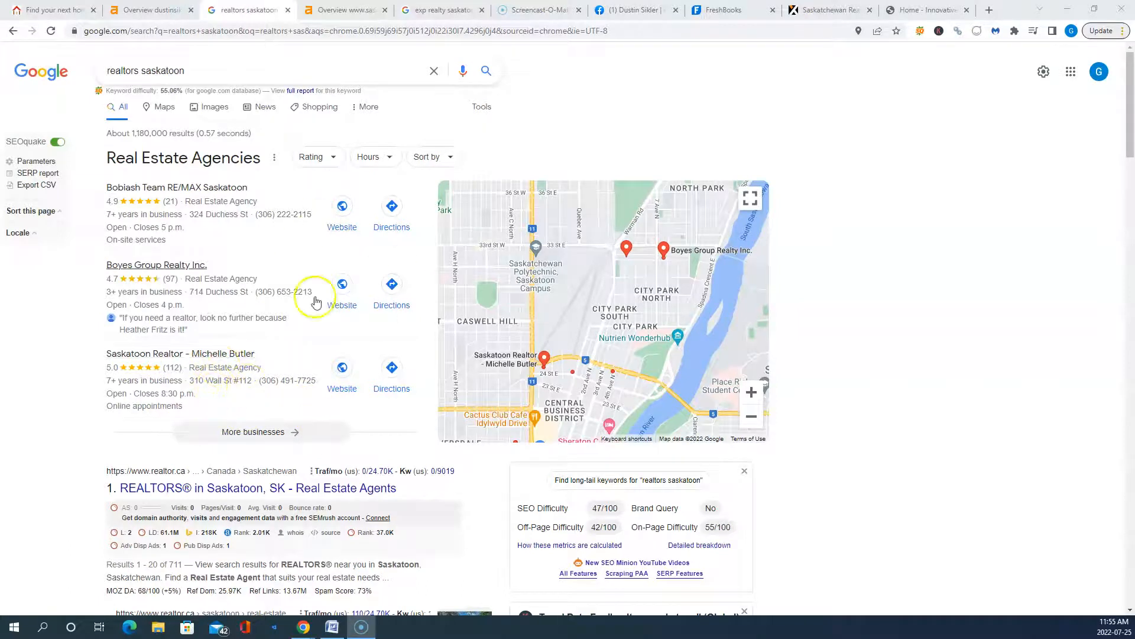
# Step: Open Michelle Butler's 'Best Realtor in Saskatoon' site from the Google results
pyautogui.scroll(-3)
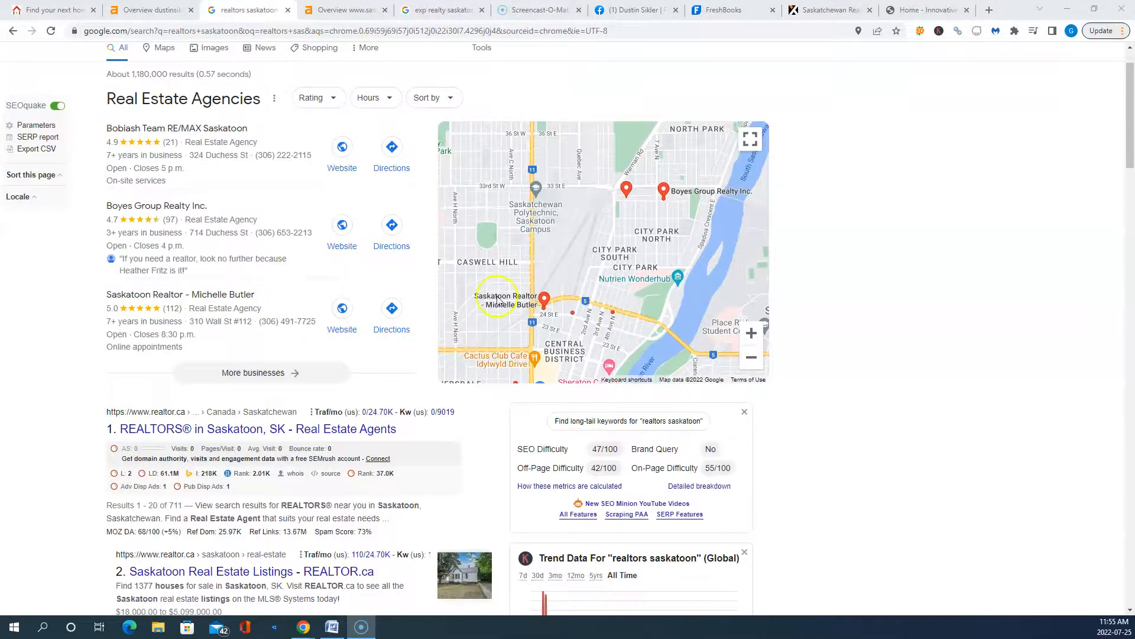
pyautogui.scroll(-3)
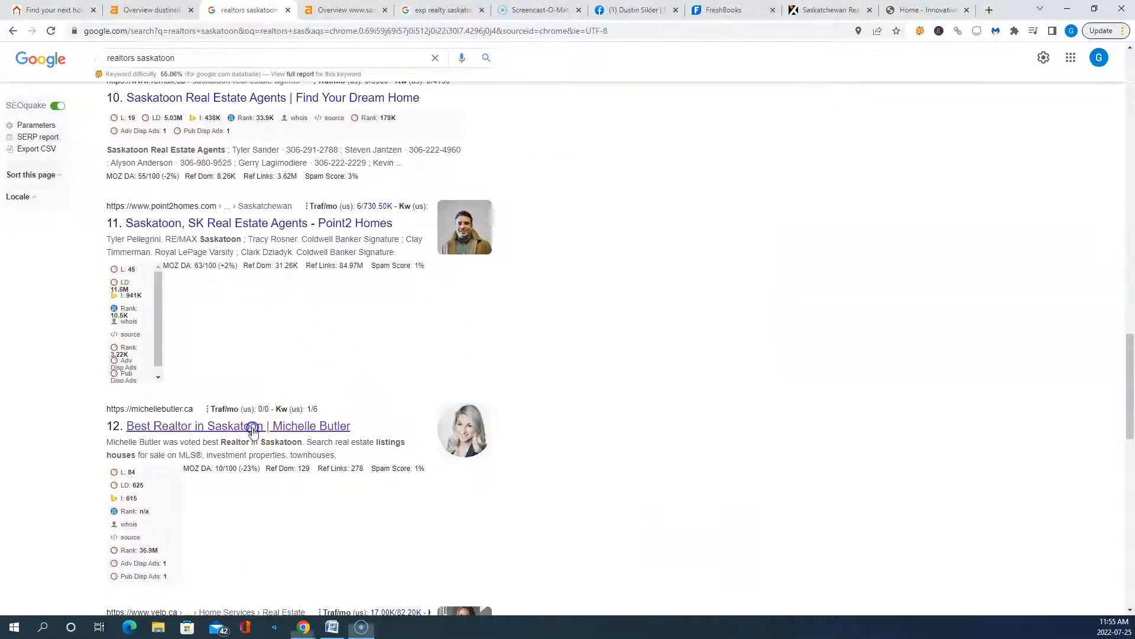
pyautogui.click(238, 425)
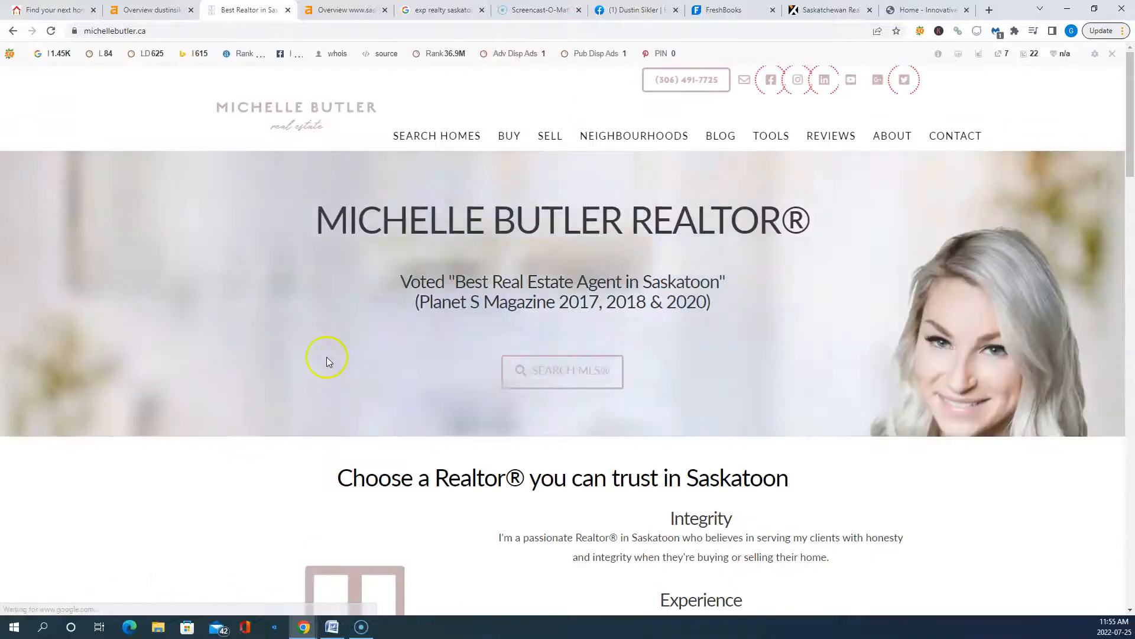
pyautogui.click(150, 10)
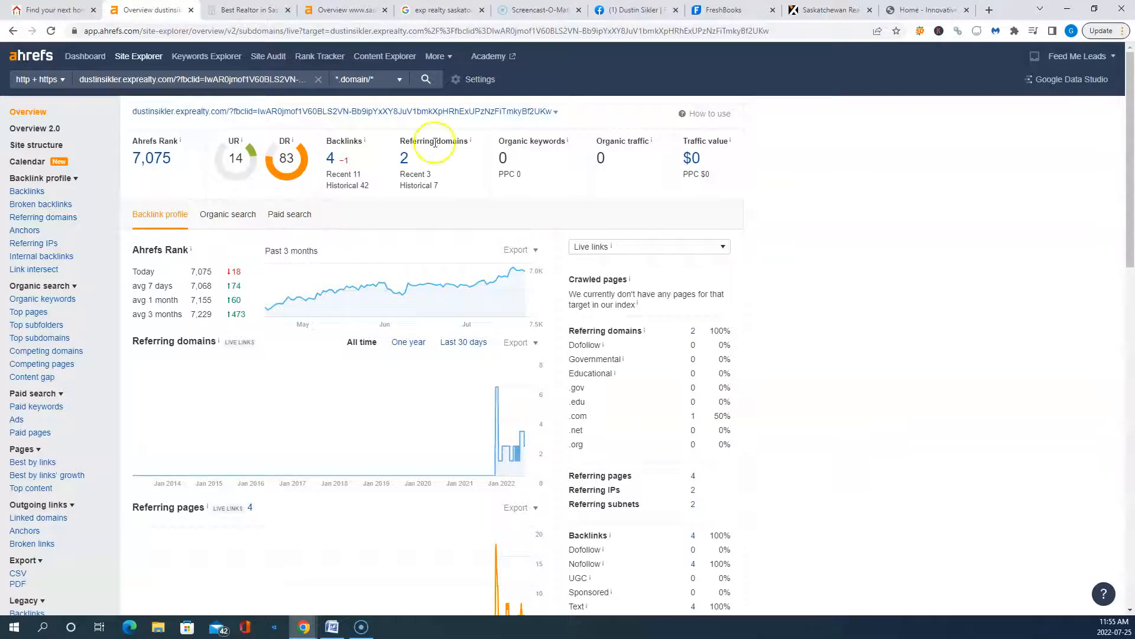
pyautogui.moveTo(560, 191)
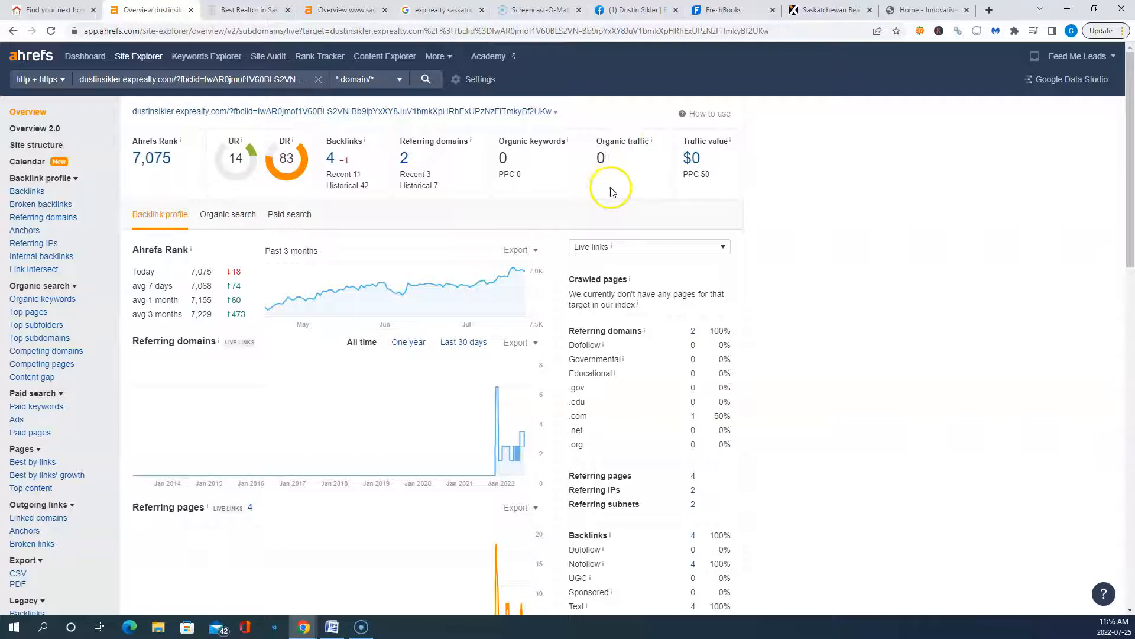
pyautogui.moveTo(648, 132)
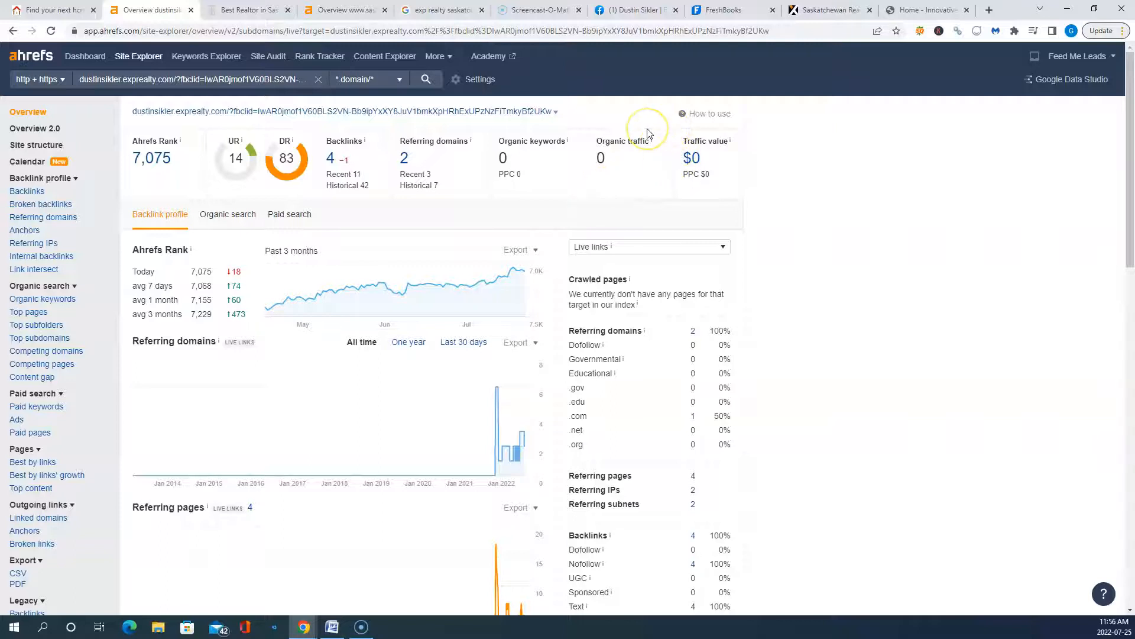
pyautogui.moveTo(646, 132)
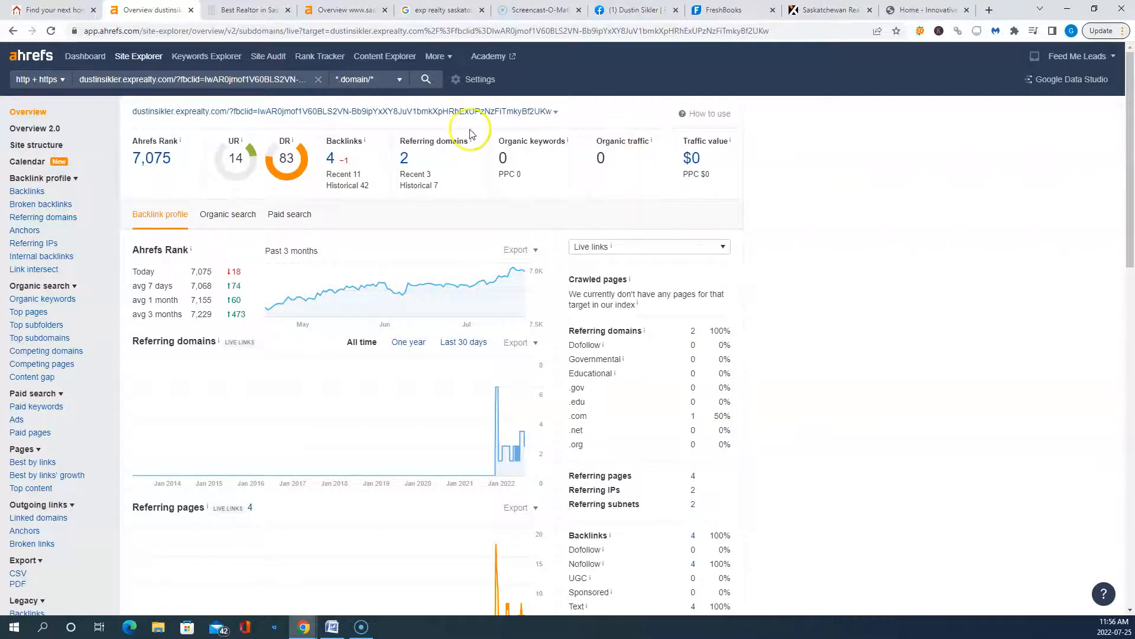
pyautogui.moveTo(464, 141)
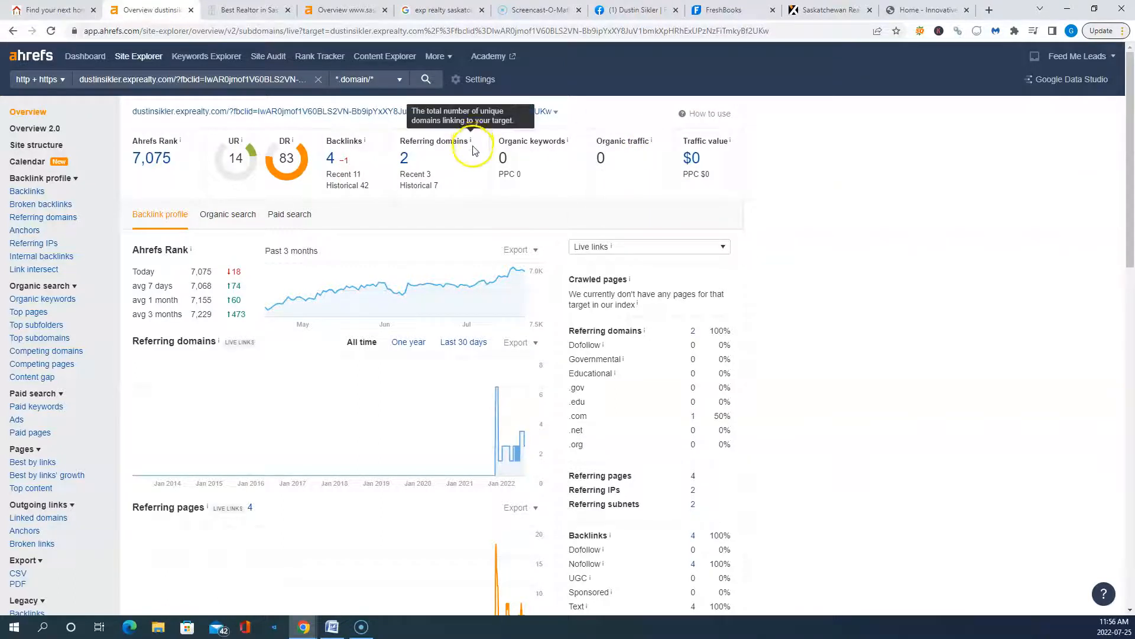
pyautogui.moveTo(248, 9)
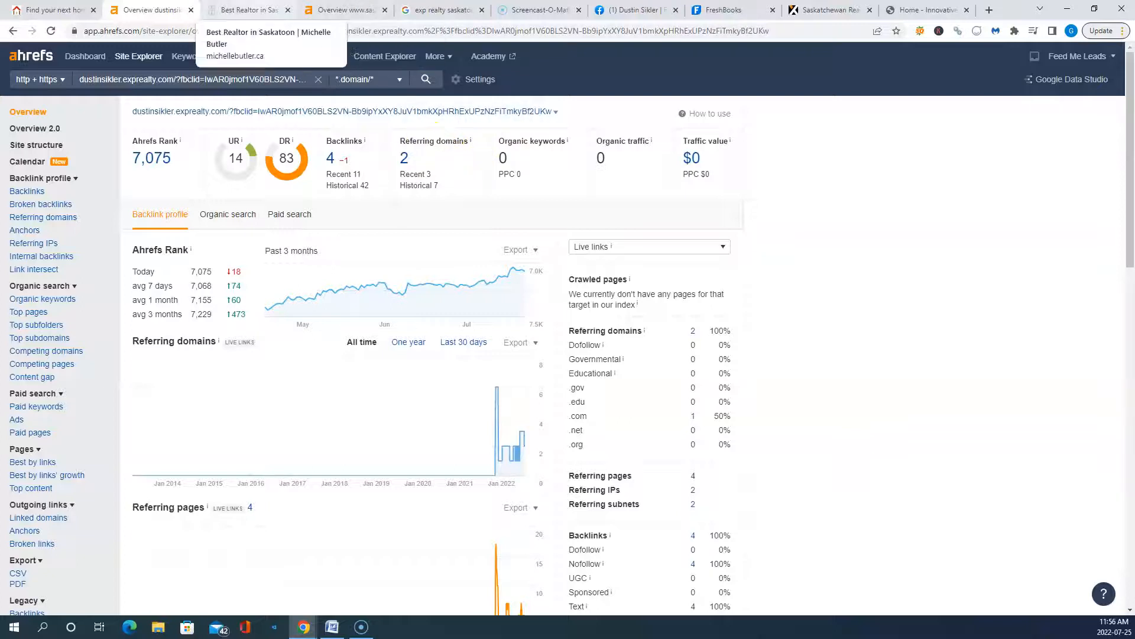
# Step: Return to Michelle Butler's site after noting the eXp domain's 4 backlinks and zero traffic
pyautogui.click(246, 9)
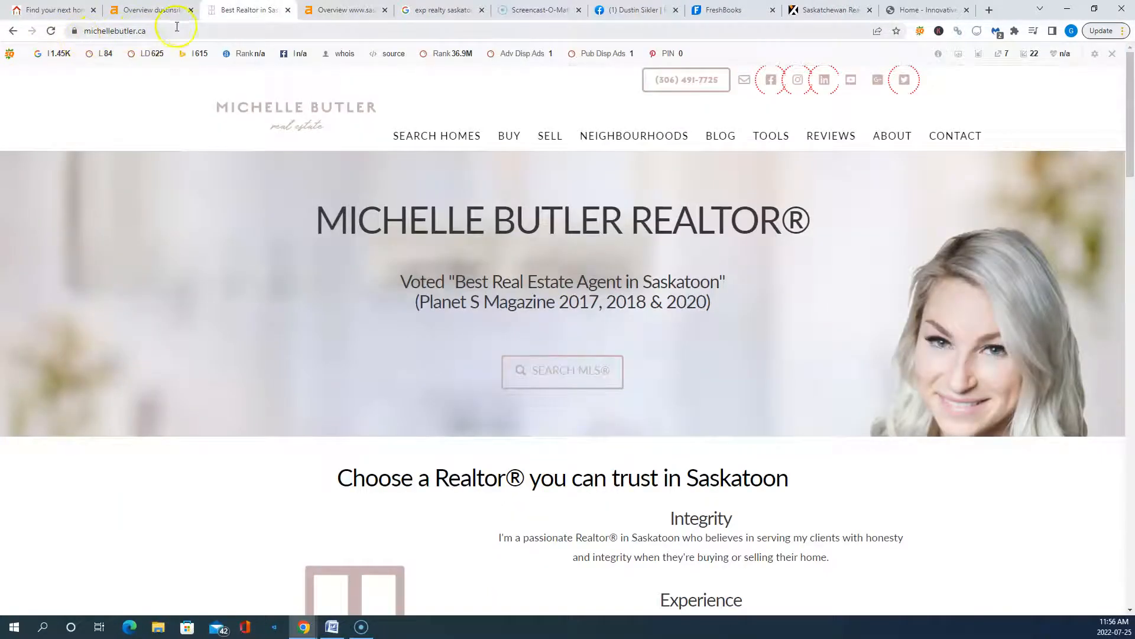
pyautogui.click(127, 30)
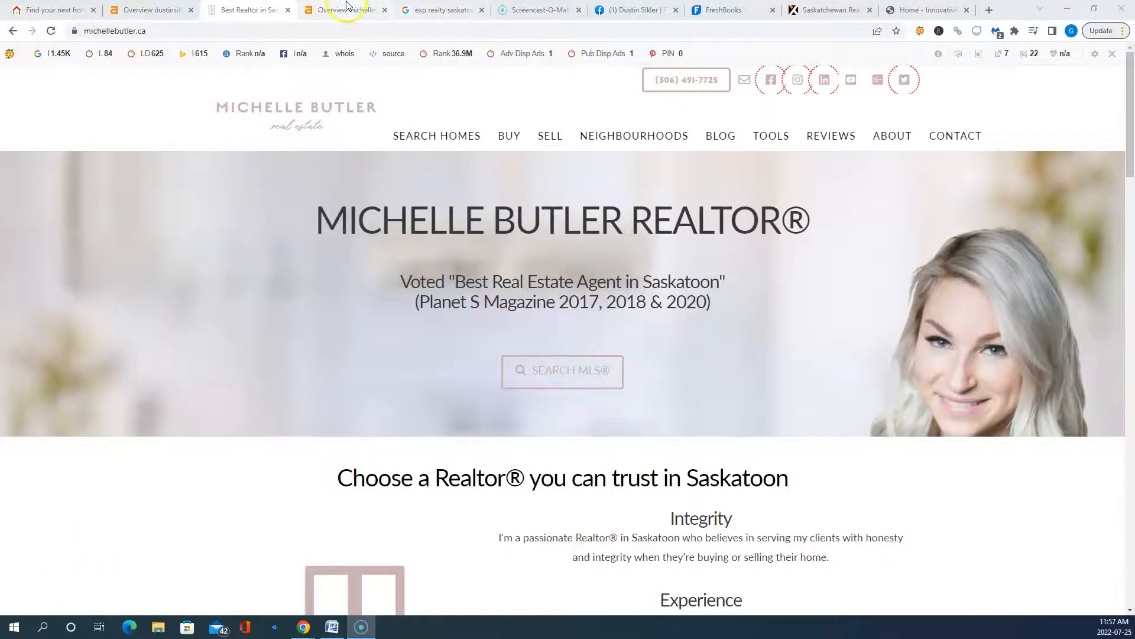
# Step: Browse michellebutler.ca's 1,518 ranking keywords, such as realtor saskatoon, in Ahrefs
pyautogui.click(344, 10)
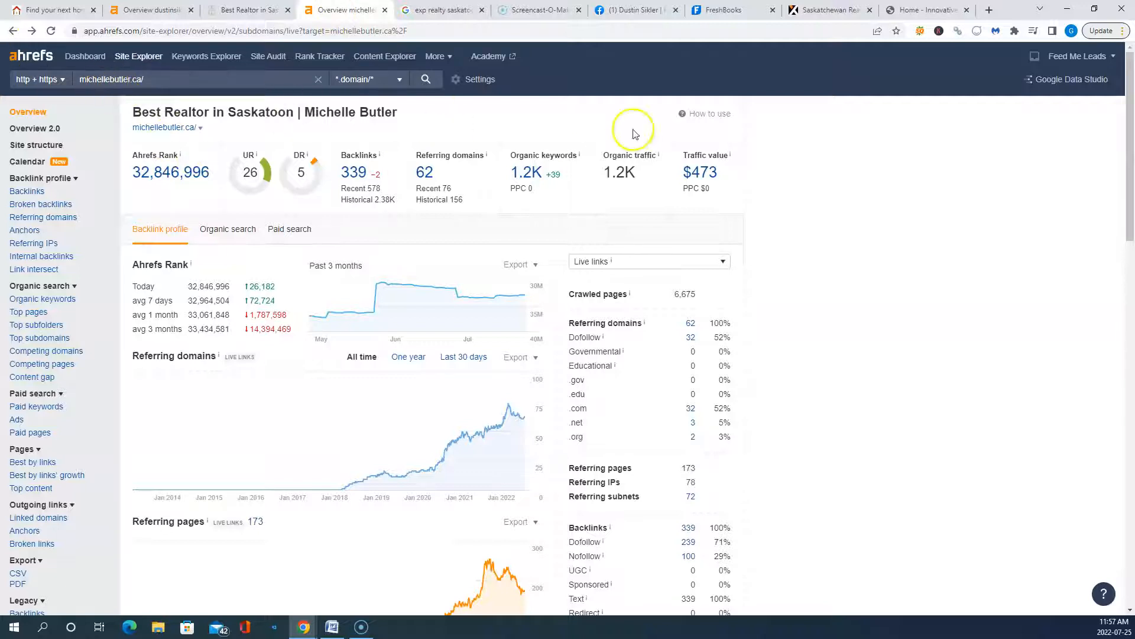
pyautogui.moveTo(616, 210)
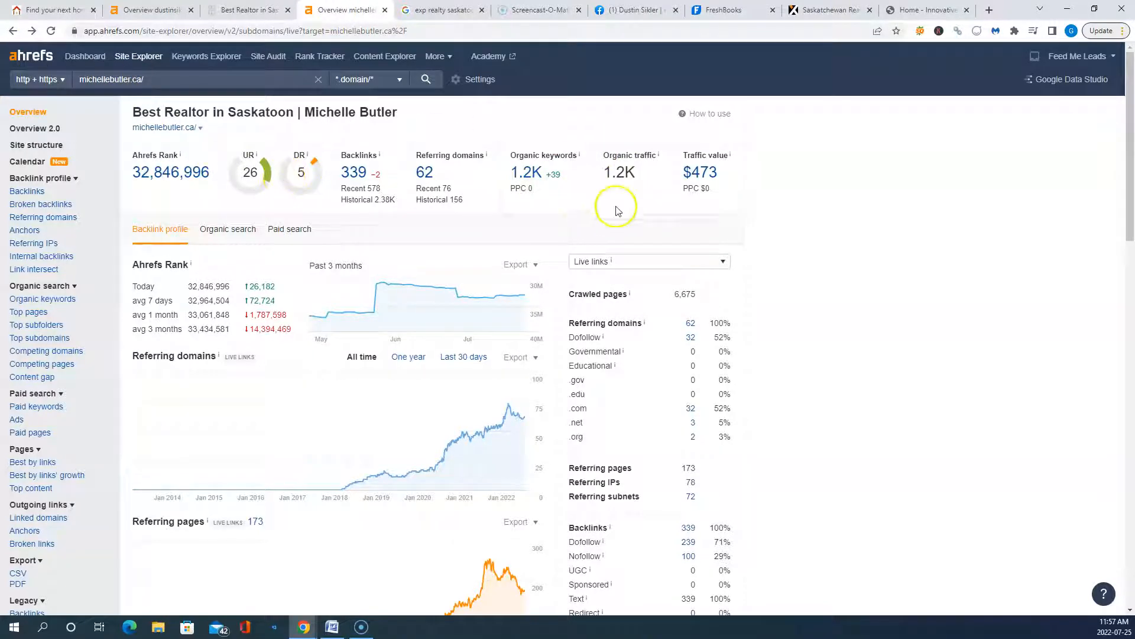
pyautogui.click(527, 172)
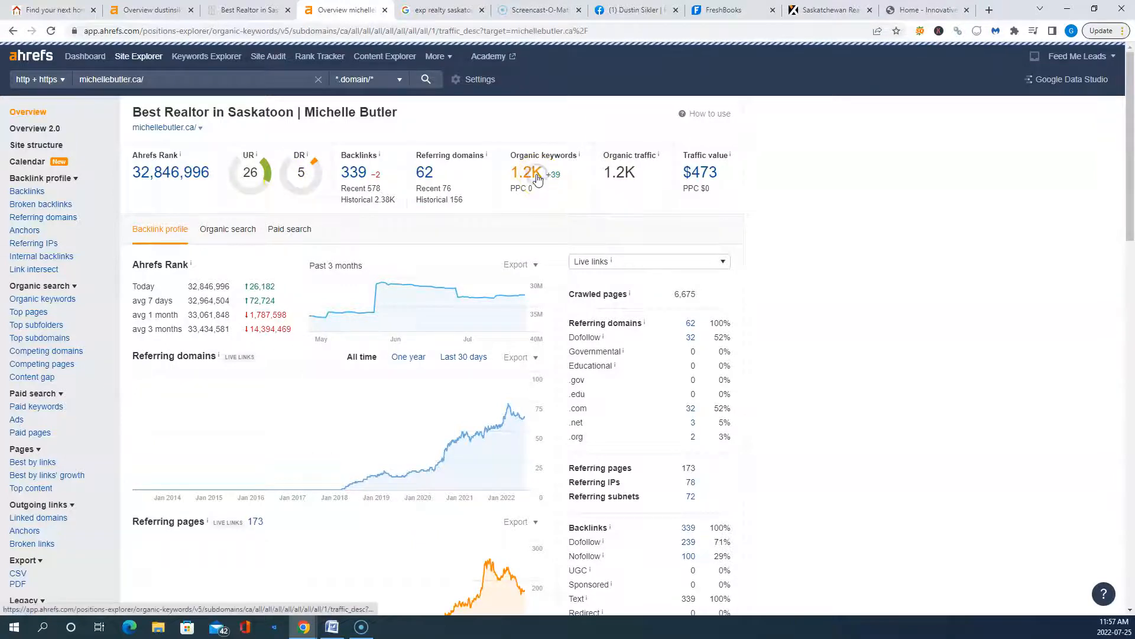
pyautogui.click(527, 172)
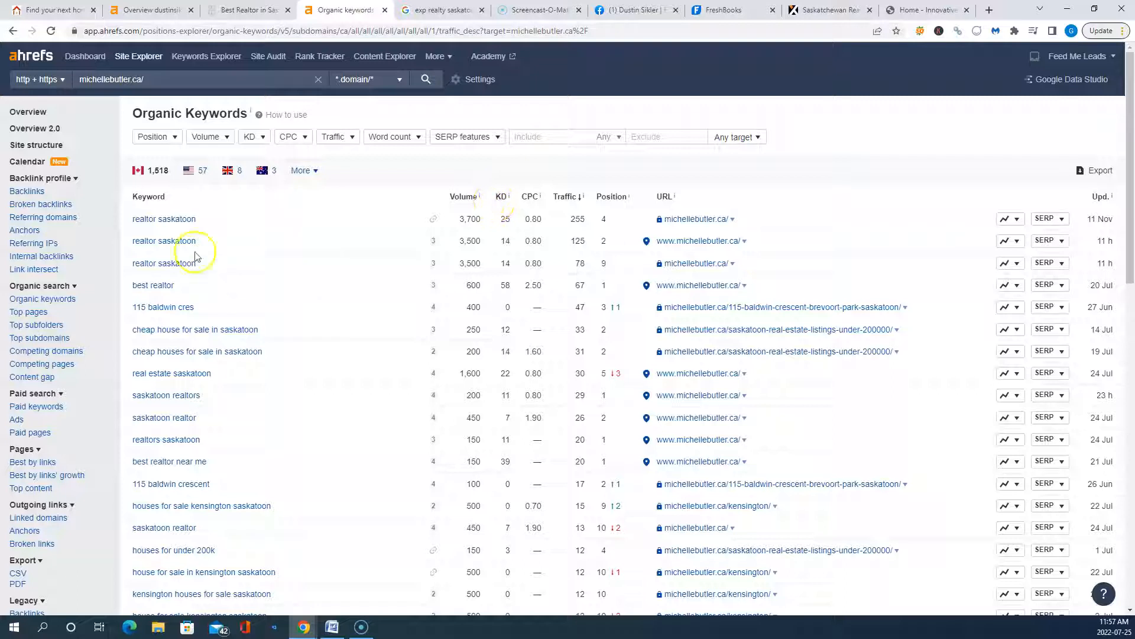
pyautogui.moveTo(381, 416)
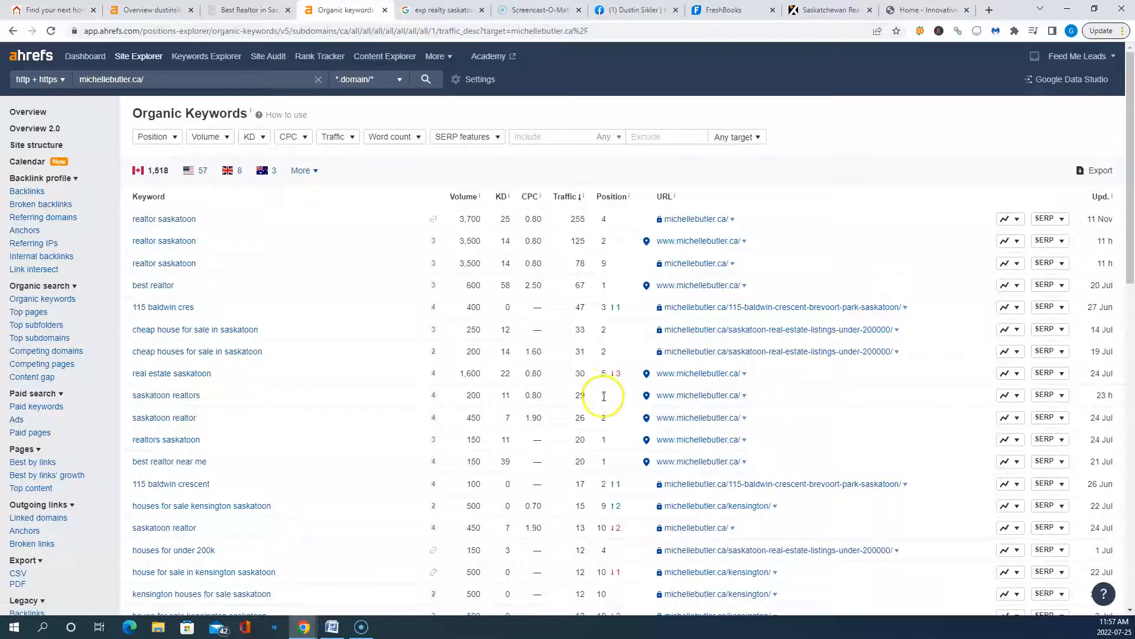
pyautogui.scroll(-3)
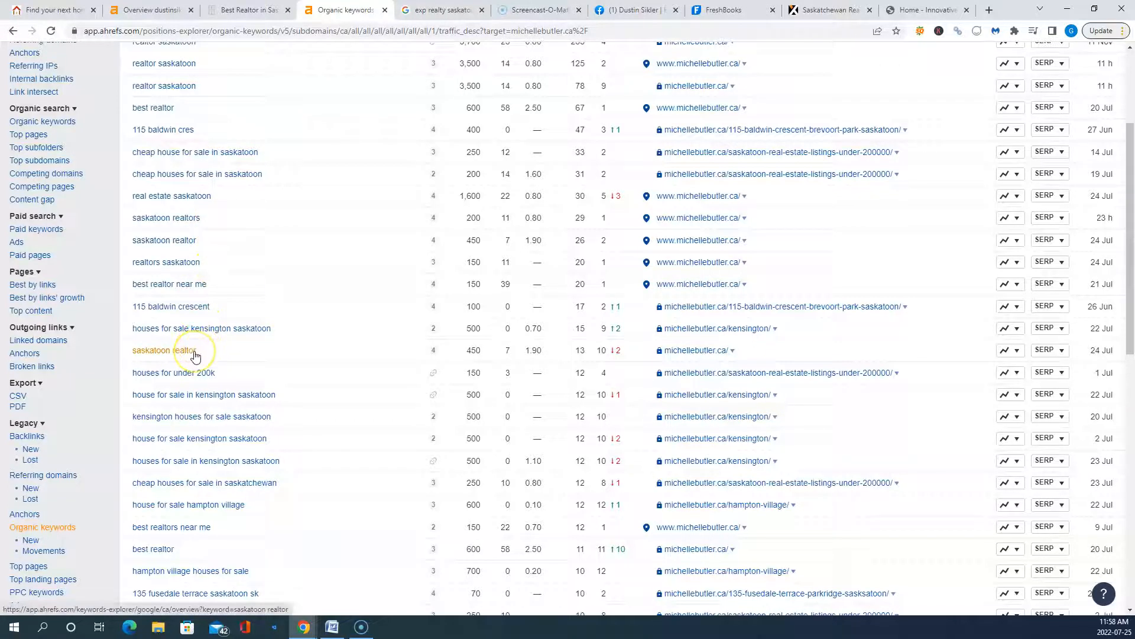
pyautogui.moveTo(617, 349)
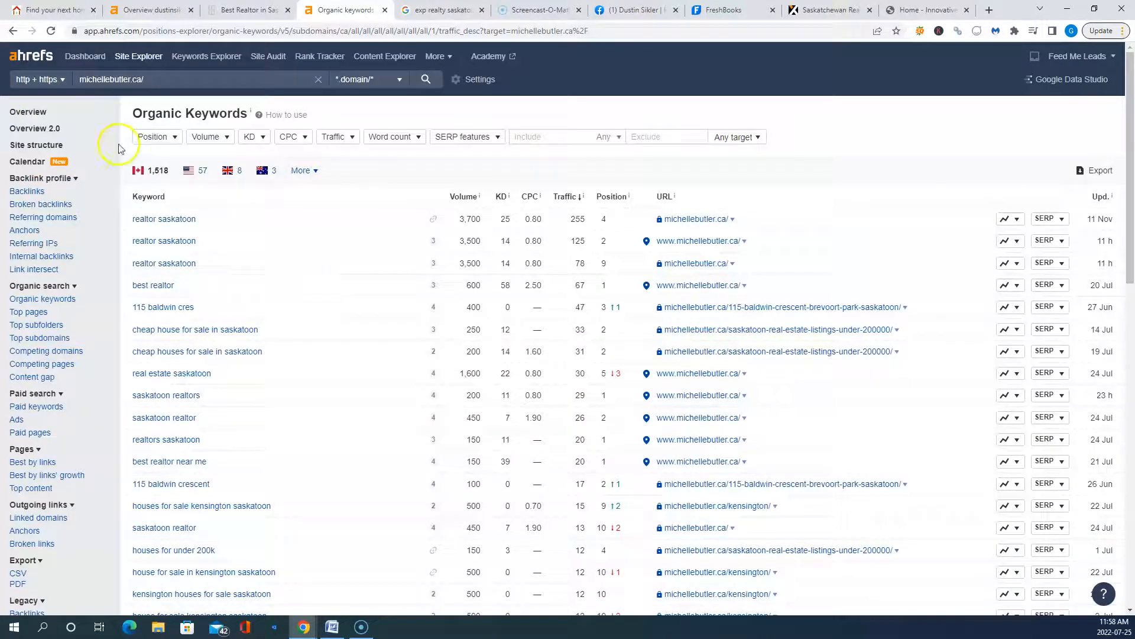
pyautogui.click(27, 112)
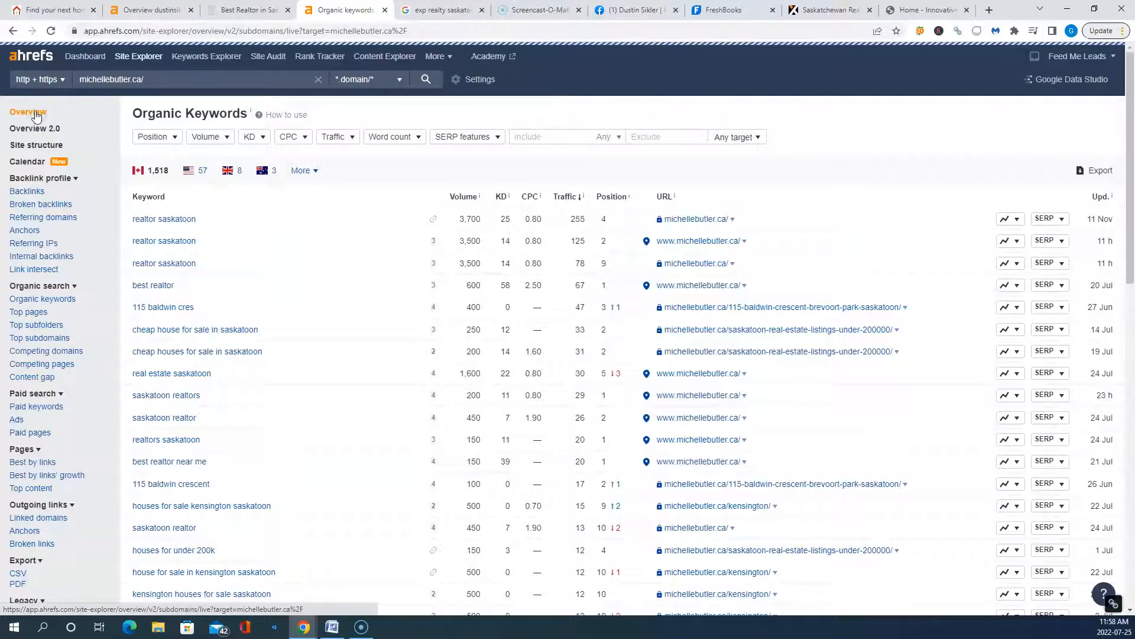
# Step: Show michellebutler.ca's Ahrefs overview with DR 5, UR 26 and $473 traffic value
pyautogui.click(29, 112)
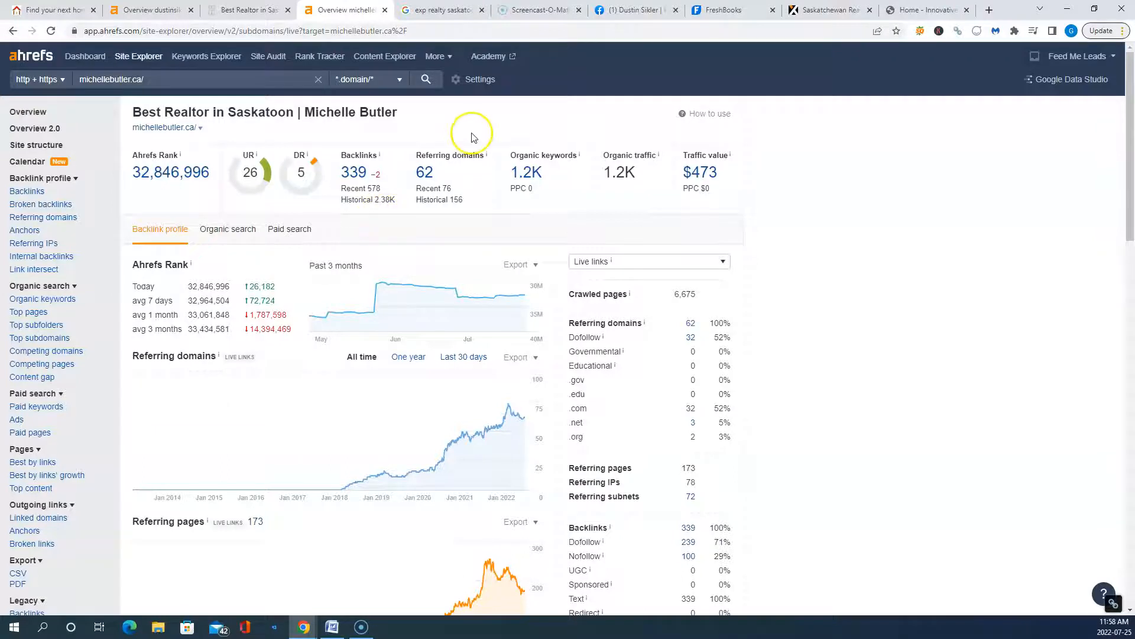
pyautogui.moveTo(476, 141)
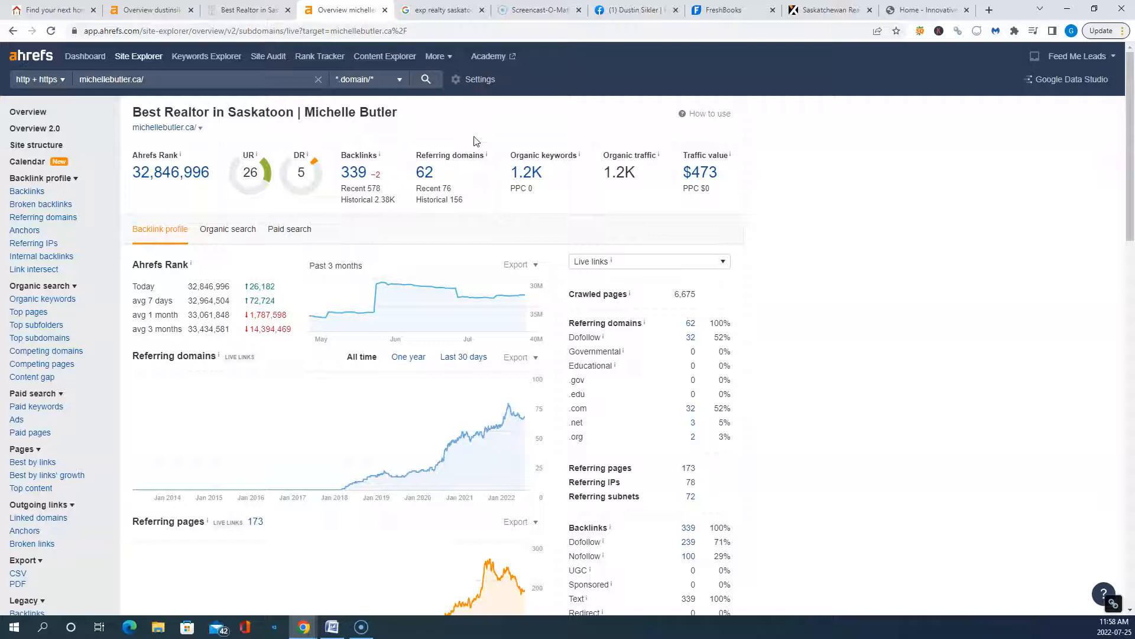
pyautogui.click(425, 172)
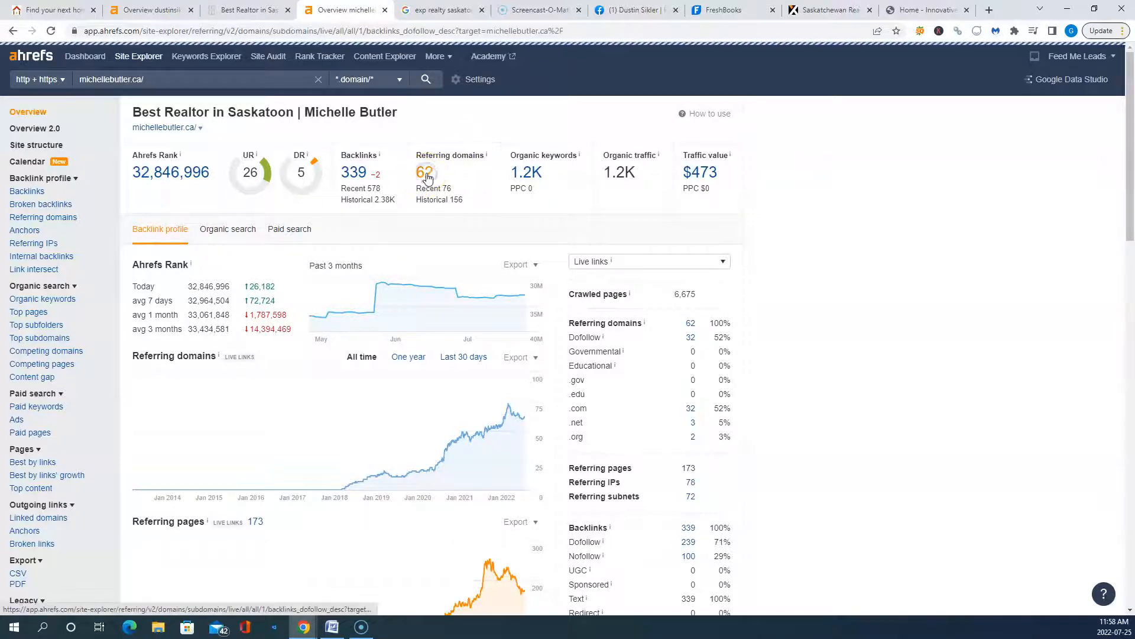
# Step: List michellebutler.ca's 62 referring domains and visit propertyspark.com from them
pyautogui.click(425, 173)
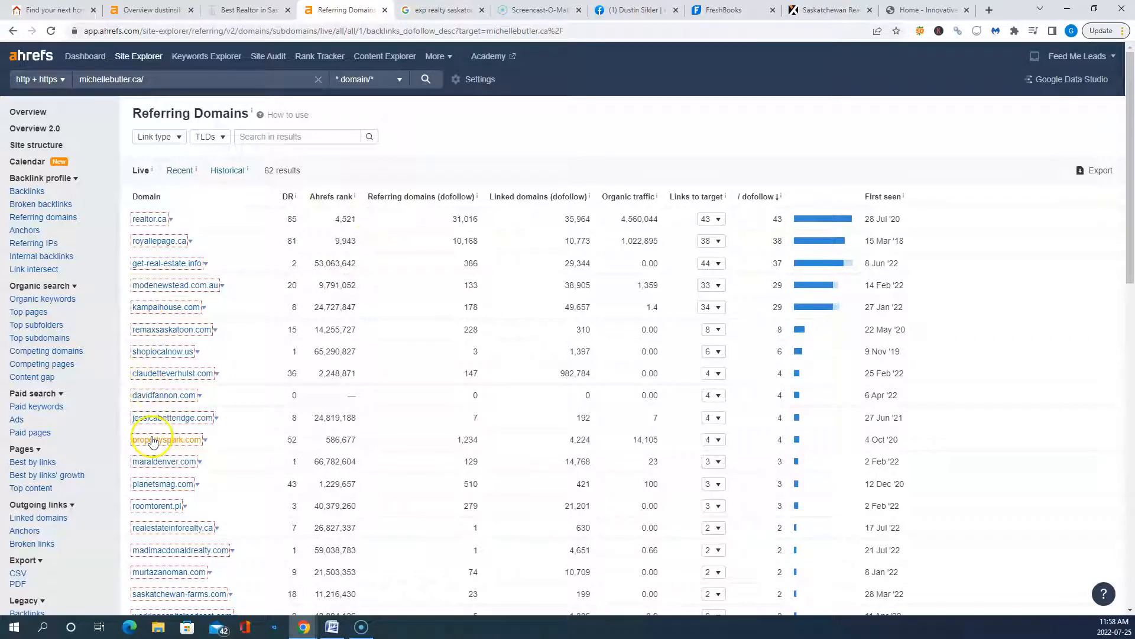
pyautogui.click(164, 439)
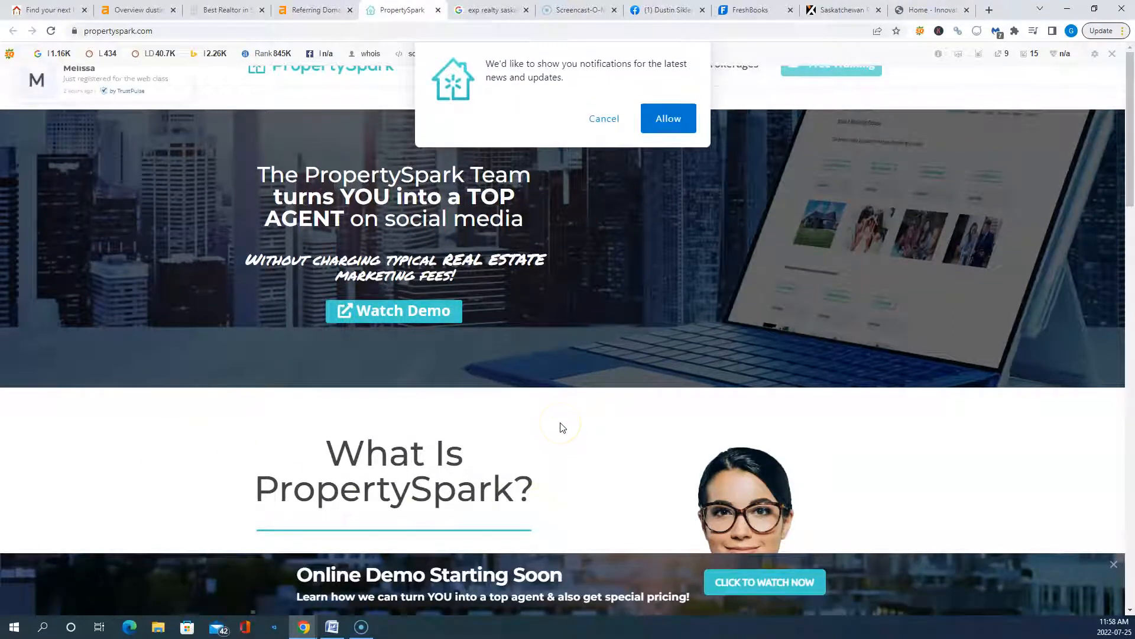
pyautogui.moveTo(435, 345)
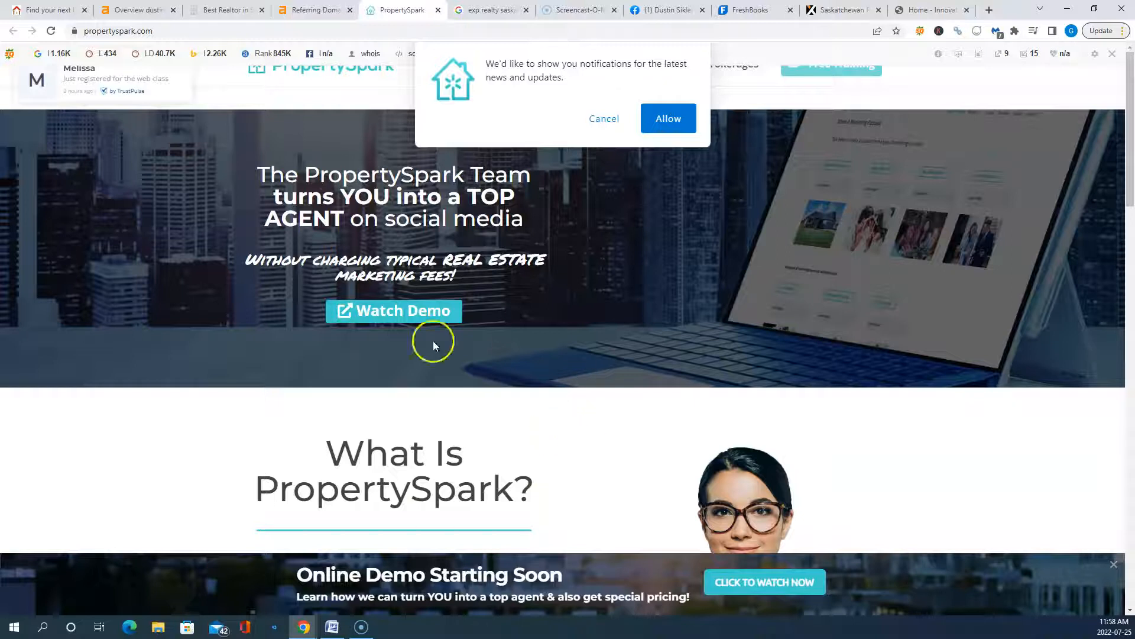
pyautogui.moveTo(587, 407)
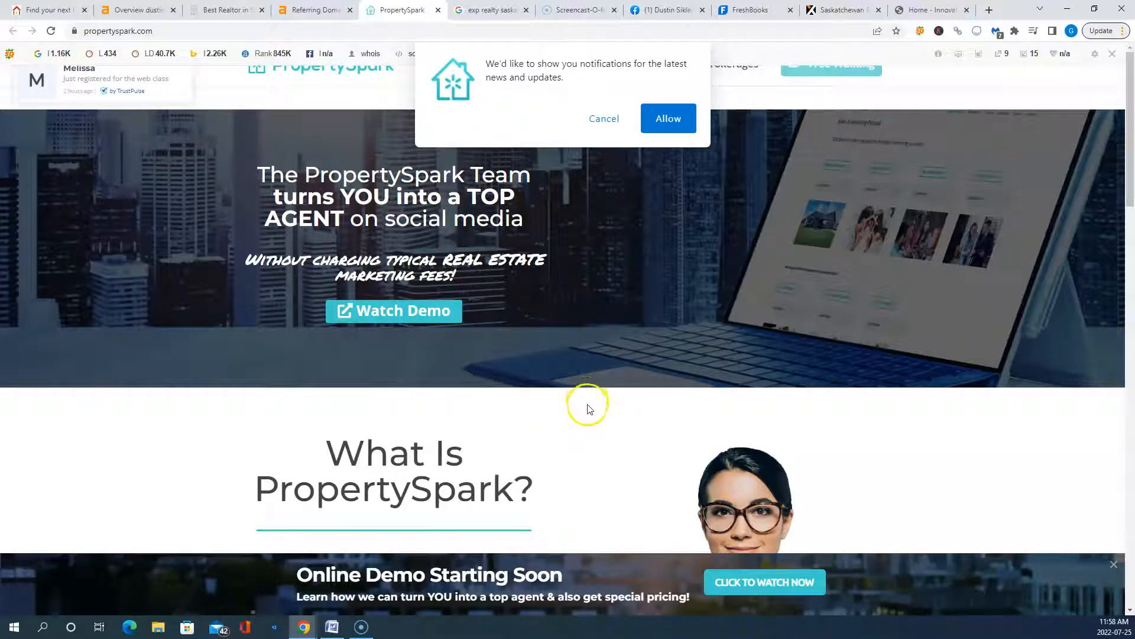
pyautogui.moveTo(617, 435)
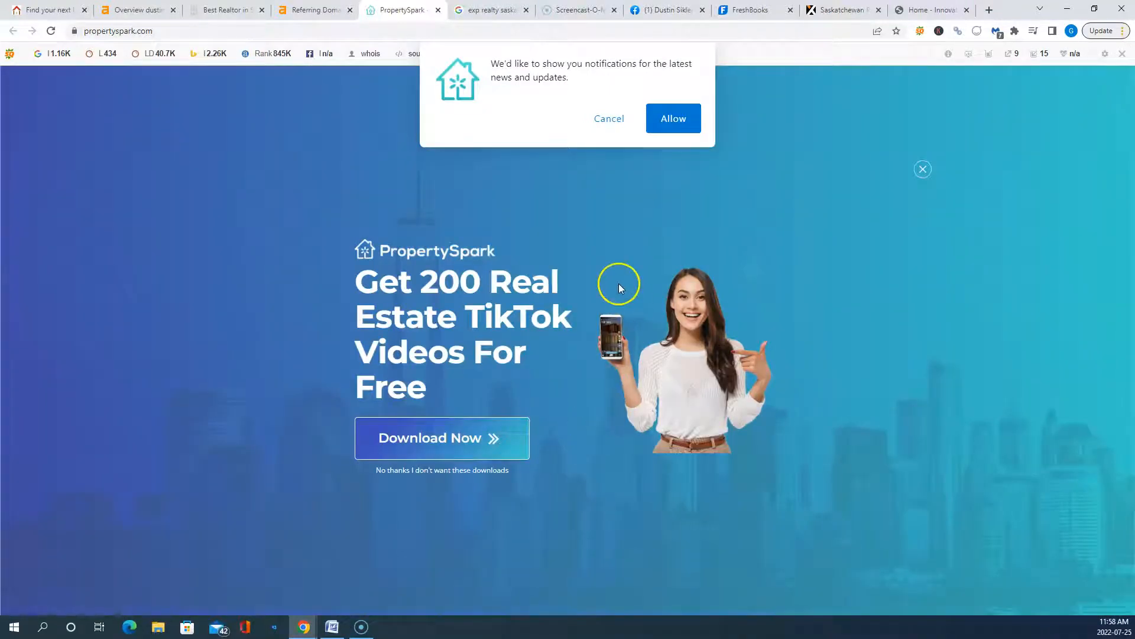
pyautogui.moveTo(180, 264)
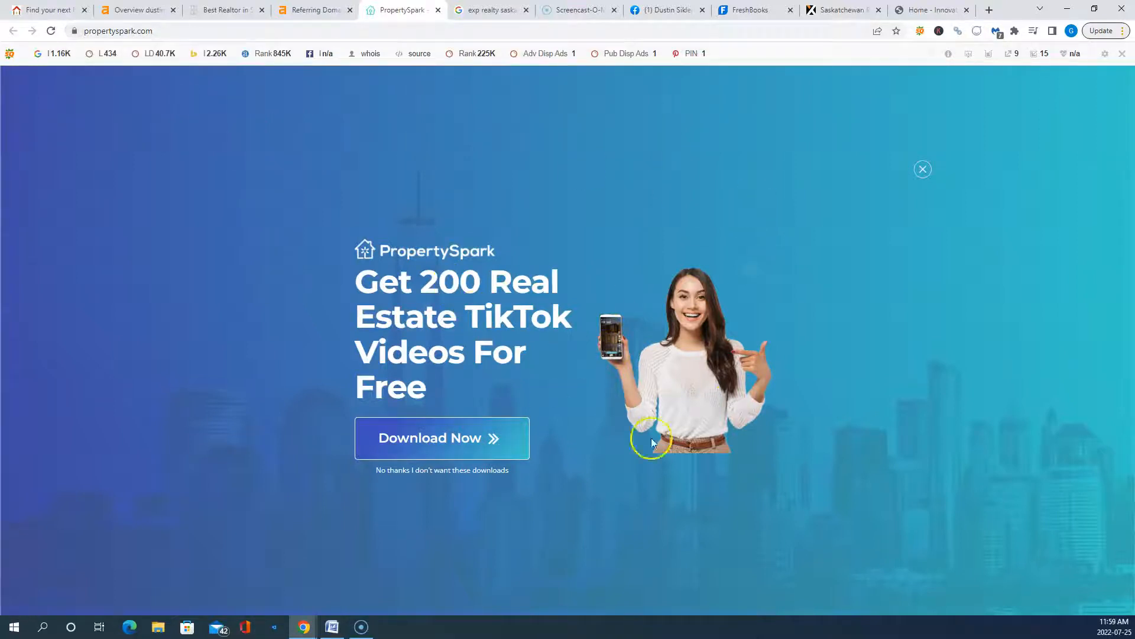
pyautogui.moveTo(612, 398)
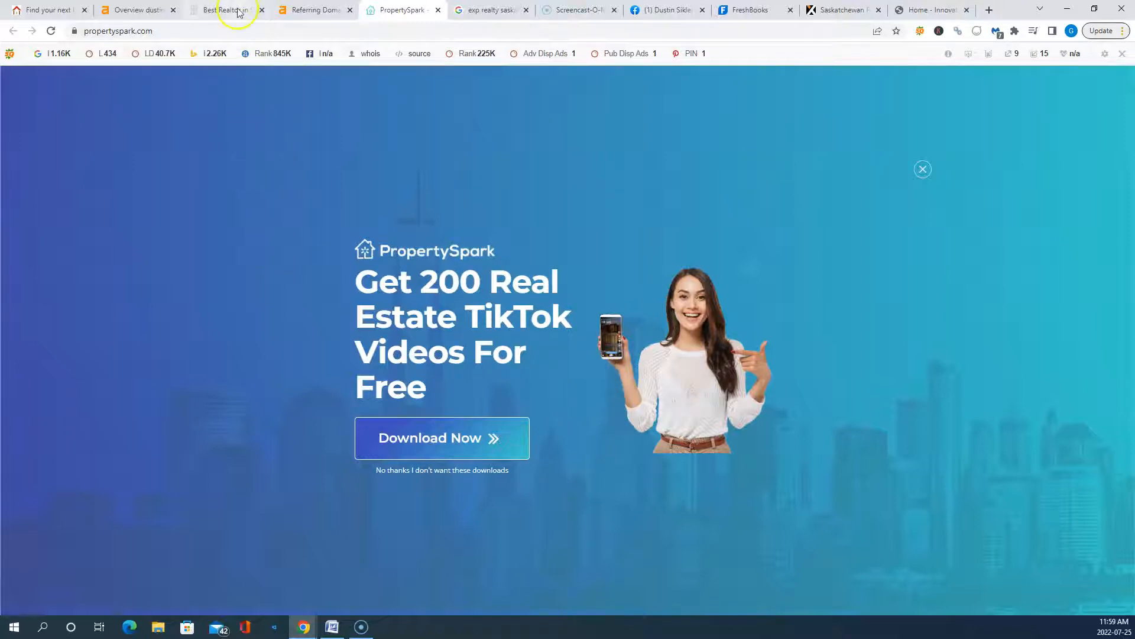
# Step: Switch to the 'Best Realtor in Saskatoon' tab with Michelle Butler's homepage
pyautogui.click(226, 10)
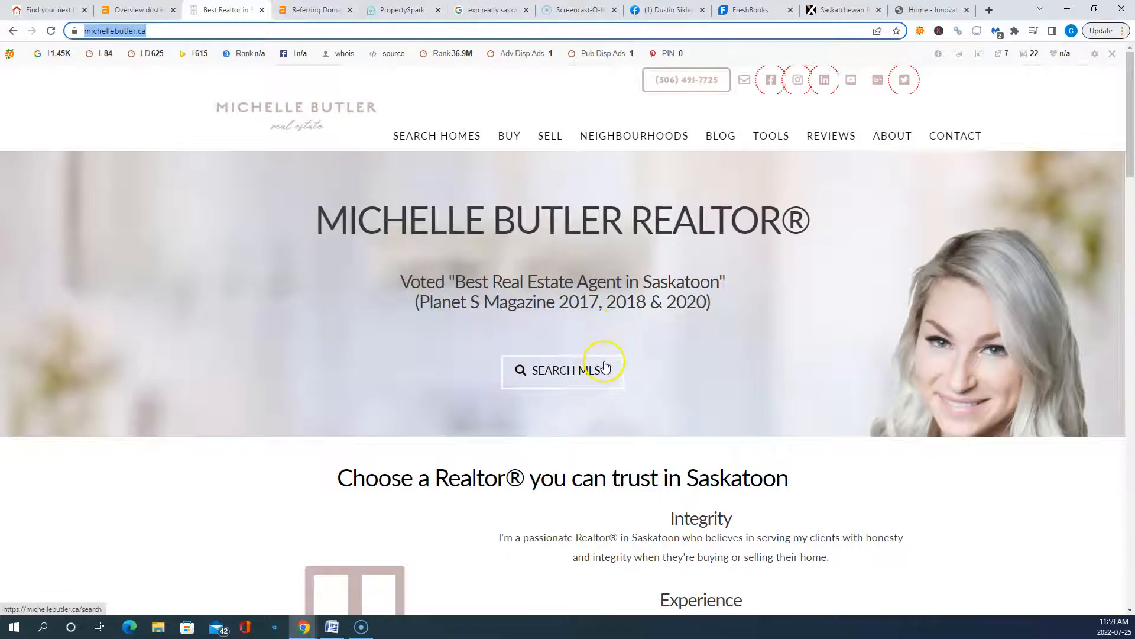
pyautogui.moveTo(573, 362)
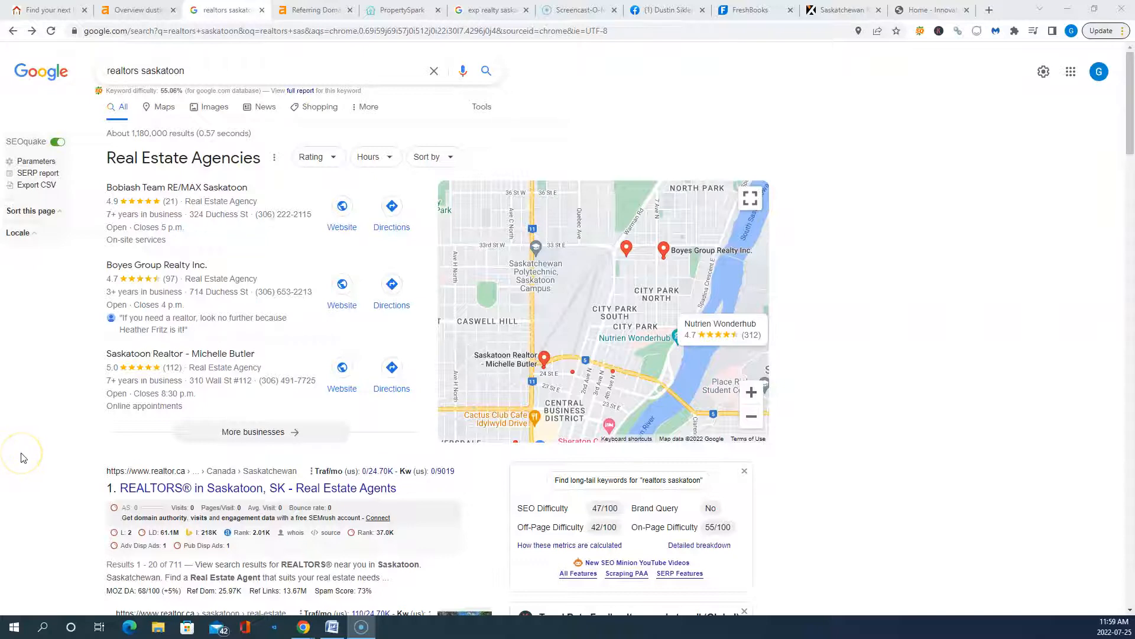
pyautogui.moveTo(28, 456)
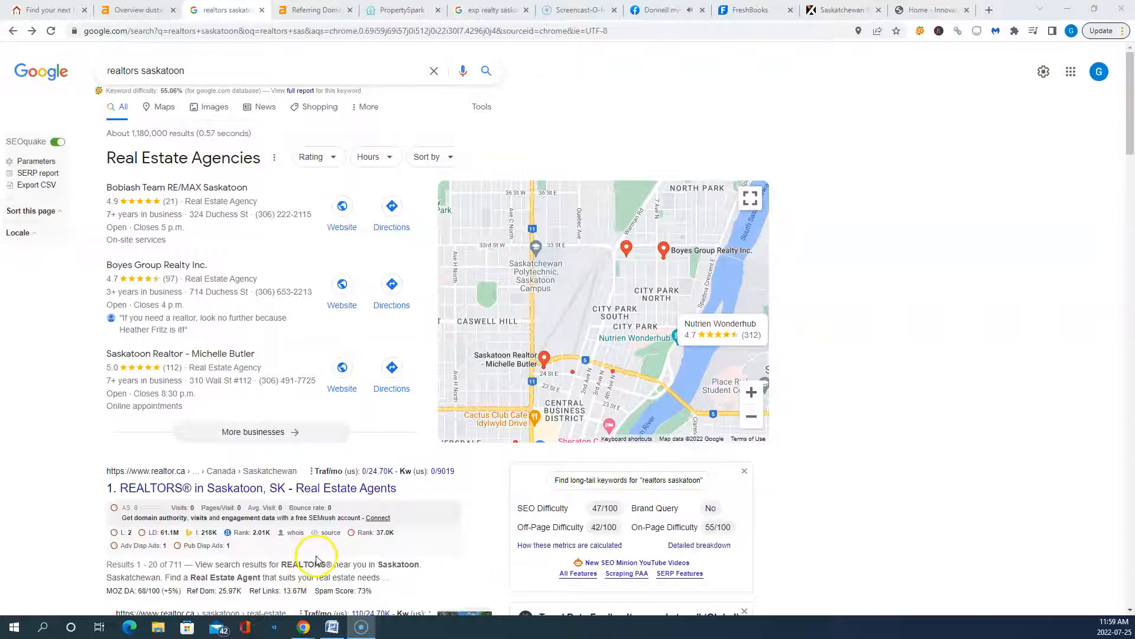
pyautogui.scroll(-3)
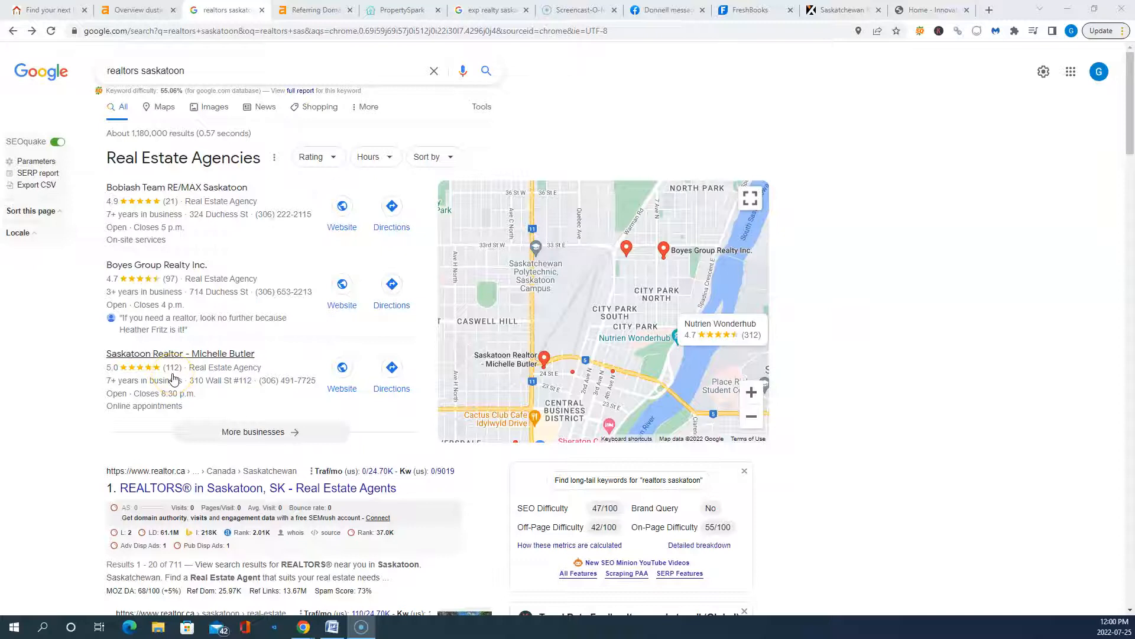
pyautogui.moveTo(234, 394)
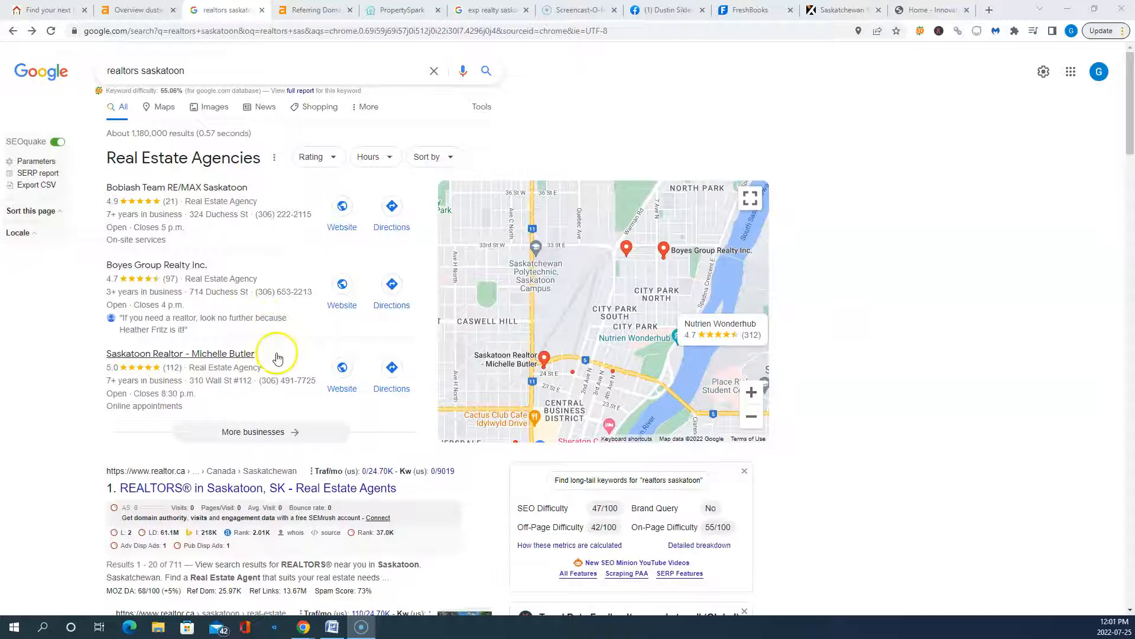
pyautogui.moveTo(289, 380)
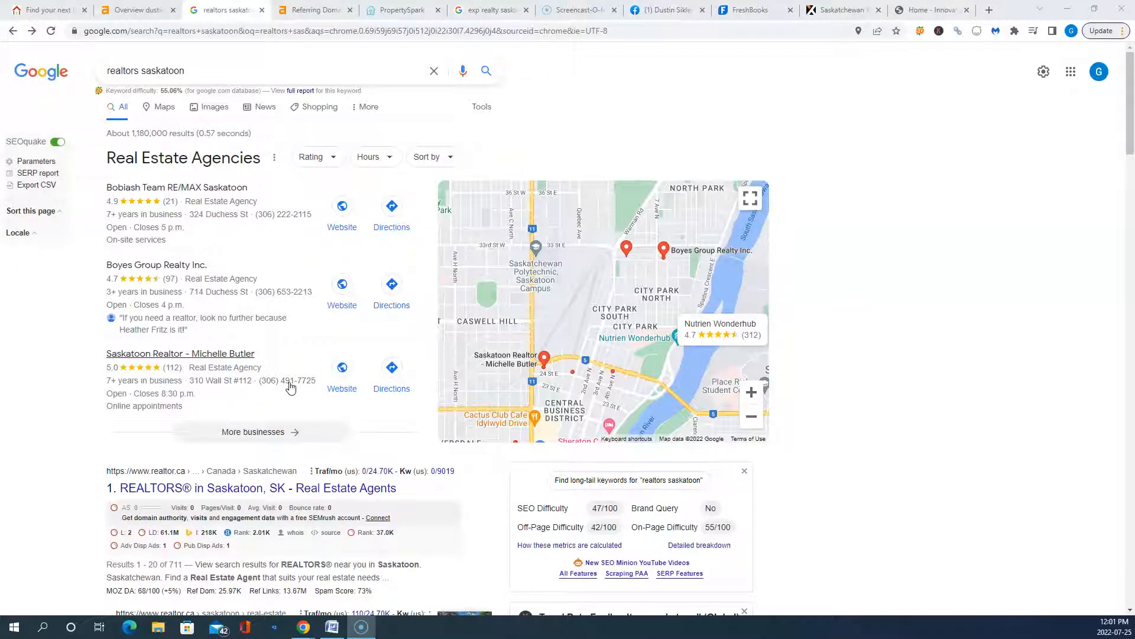
pyautogui.click(491, 10)
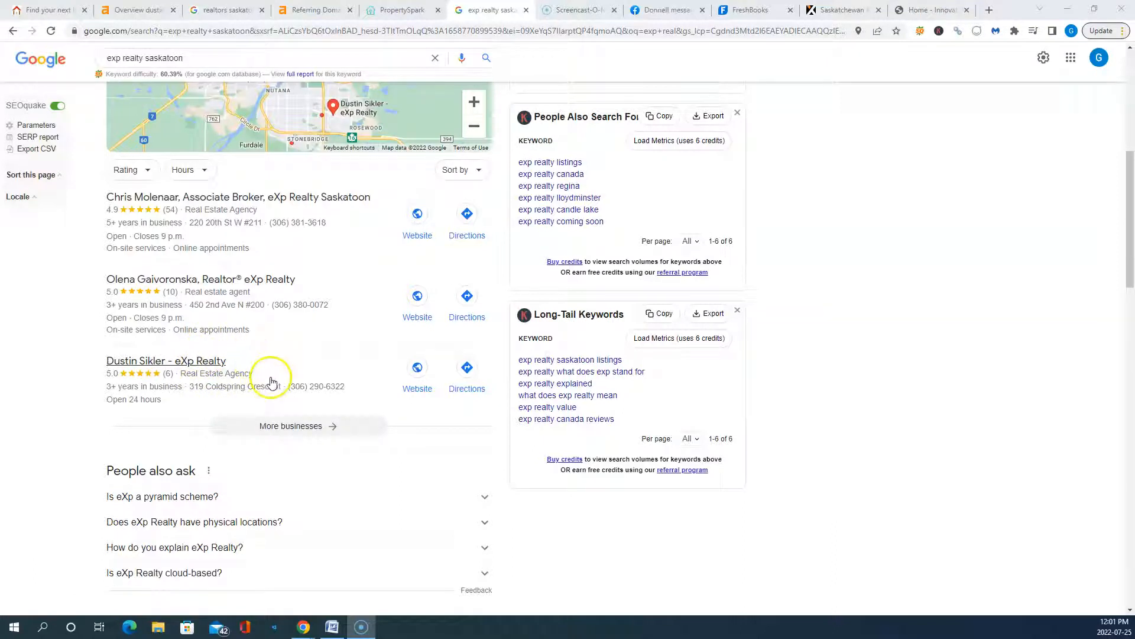
pyautogui.click(166, 361)
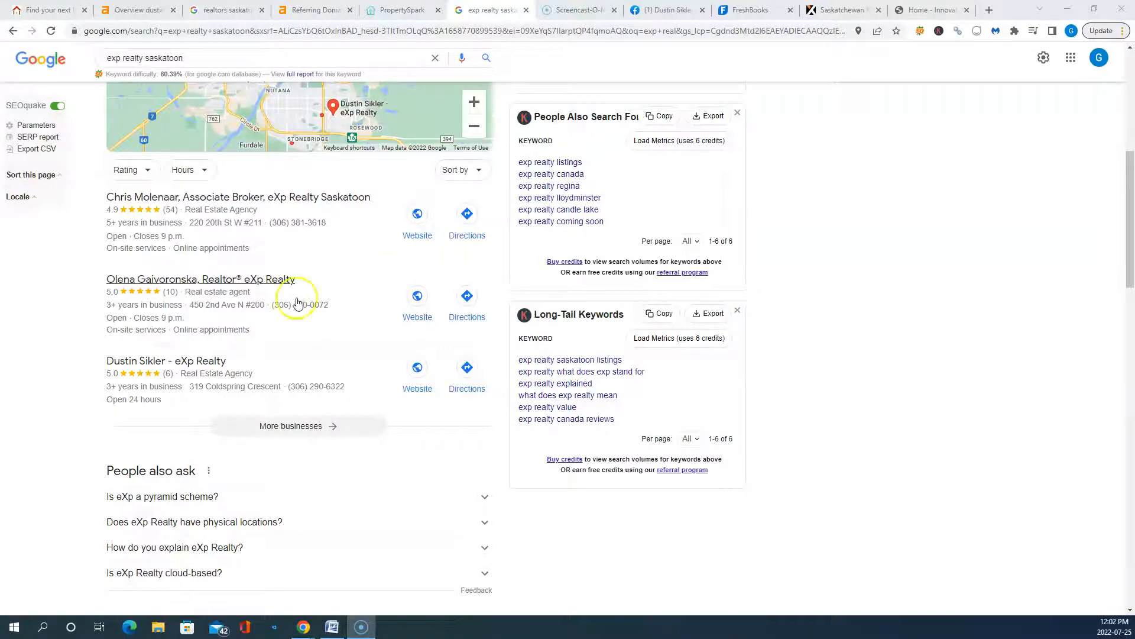
pyautogui.click(661, 10)
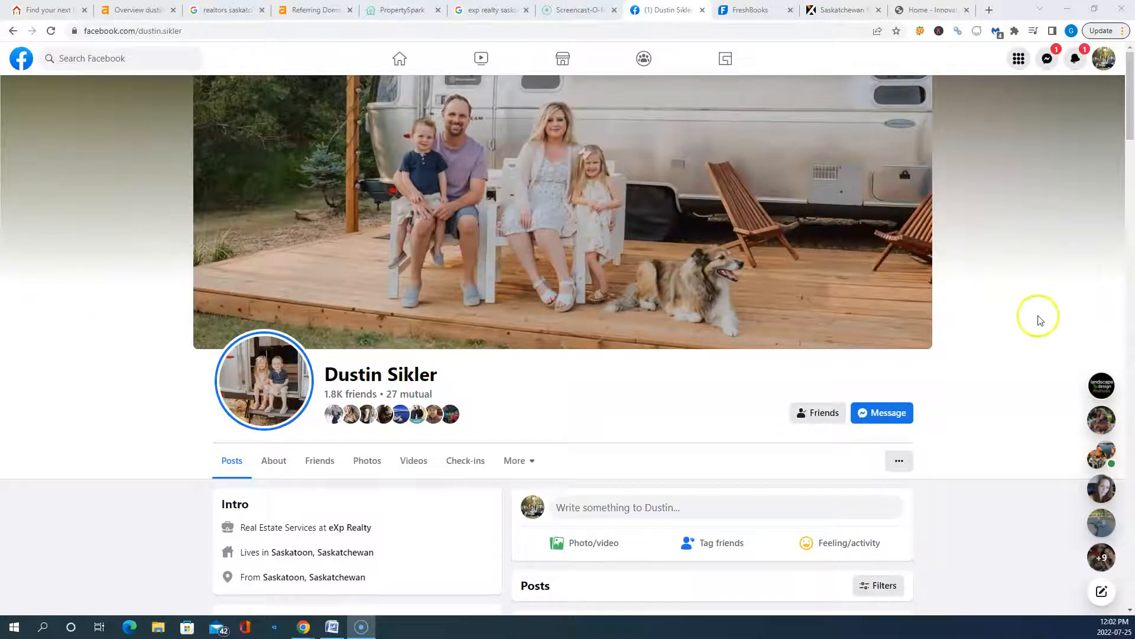
pyautogui.moveTo(1034, 328)
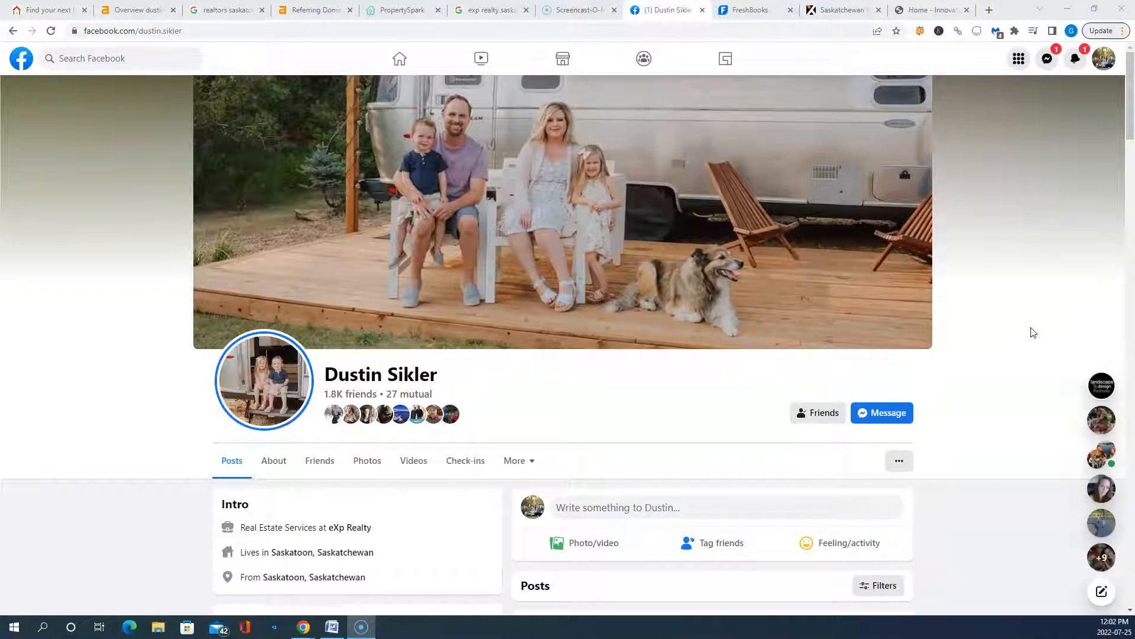
pyautogui.scroll(-3)
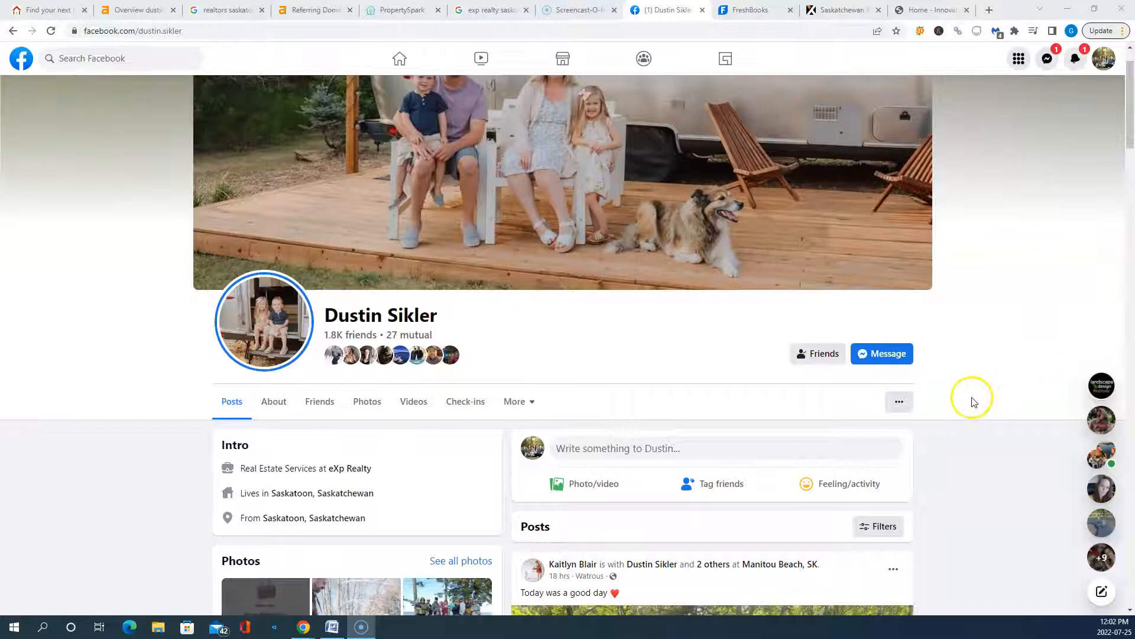
pyautogui.moveTo(1005, 386)
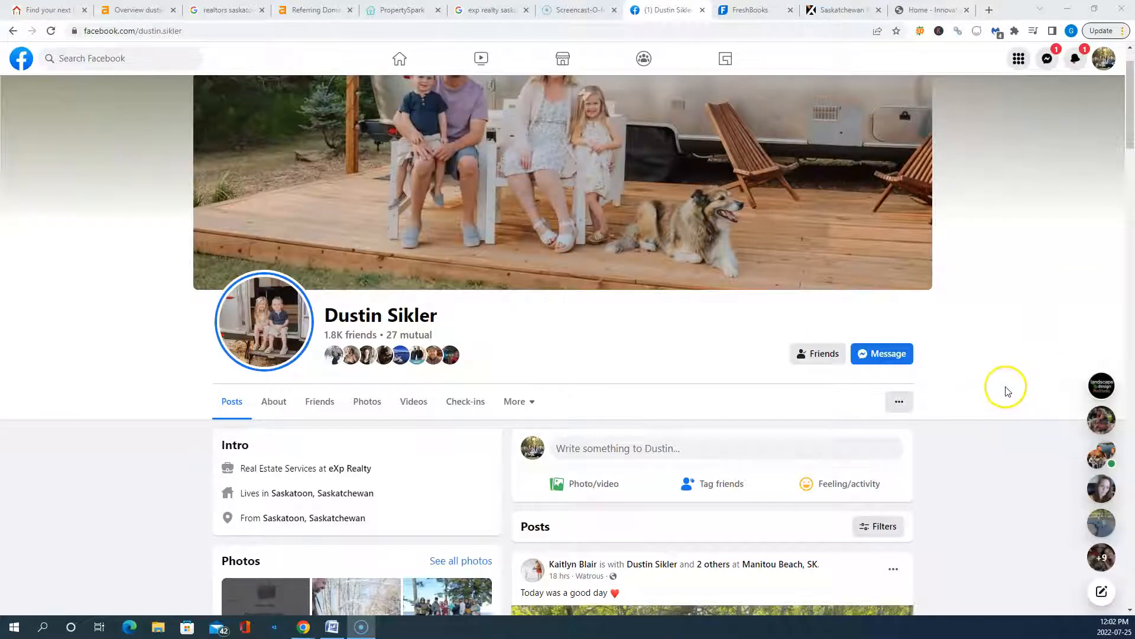
pyautogui.scroll(-3)
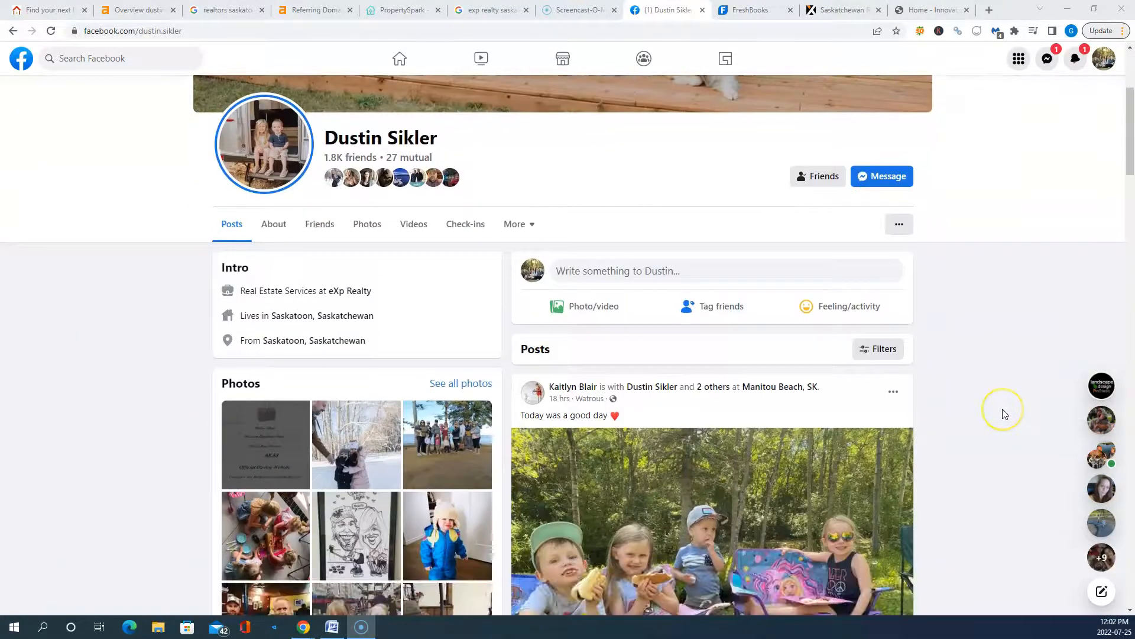
pyautogui.scroll(-3)
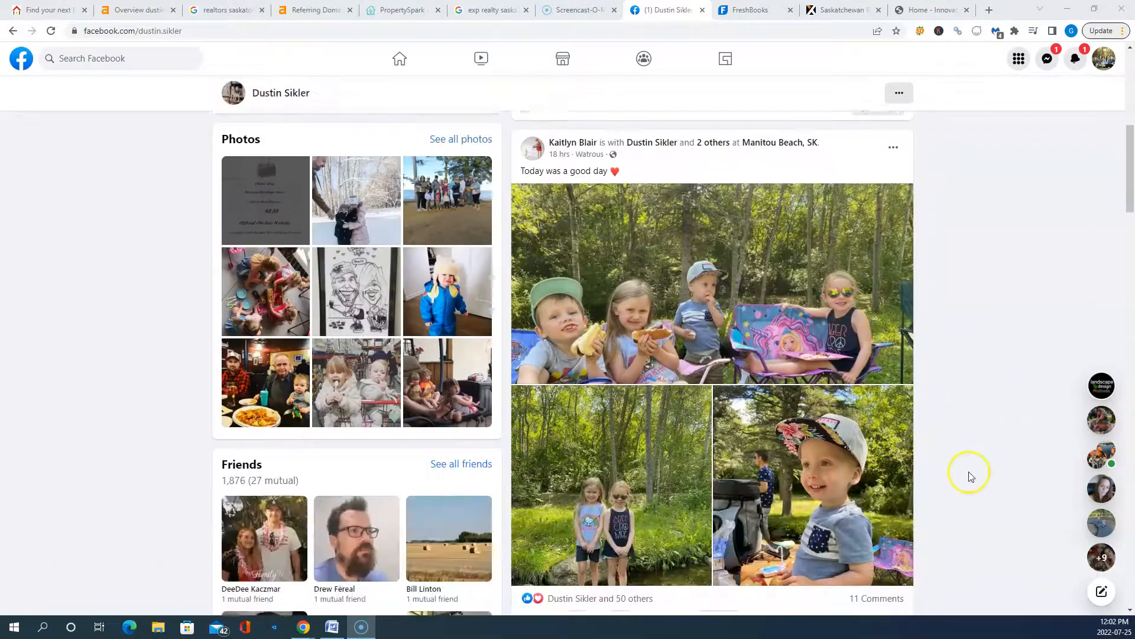
pyautogui.scroll(-3)
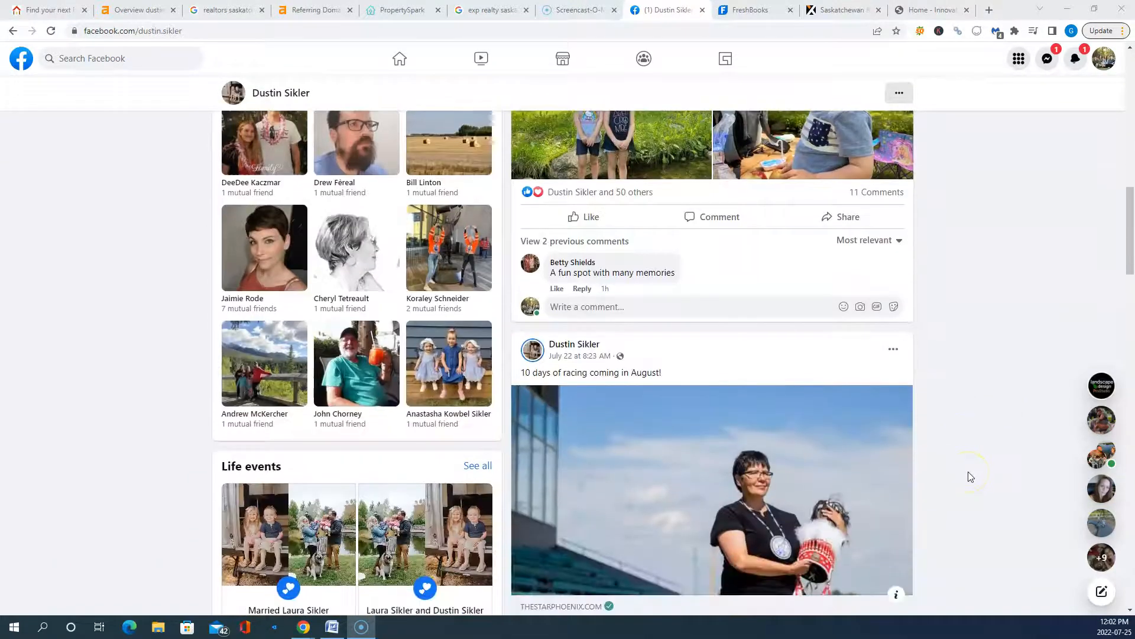
pyautogui.scroll(-3)
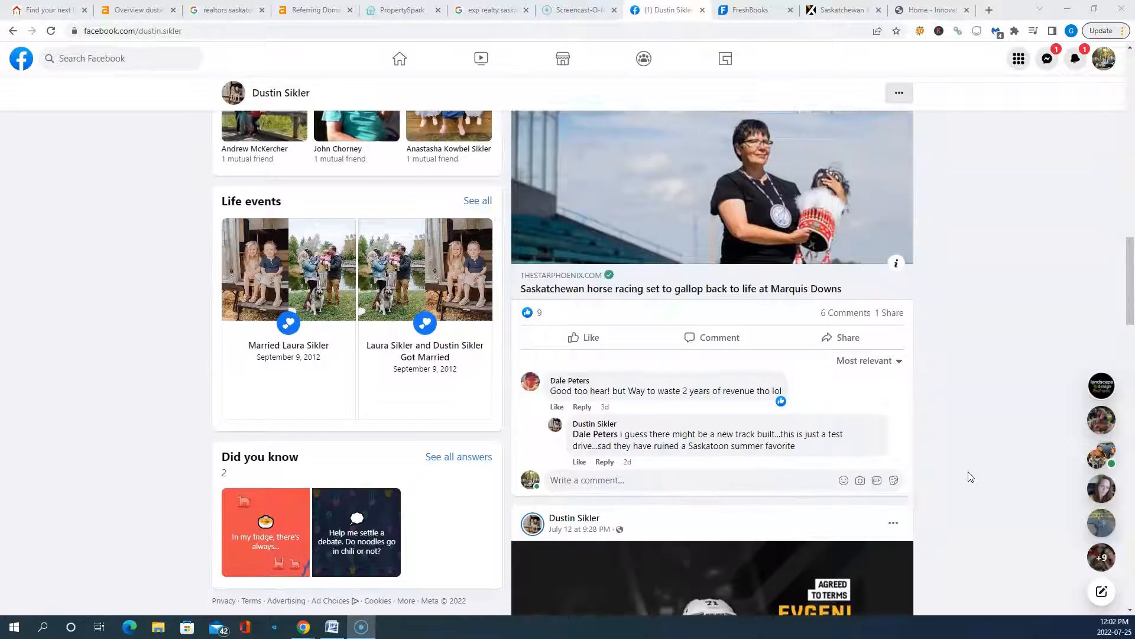
pyautogui.scroll(-3)
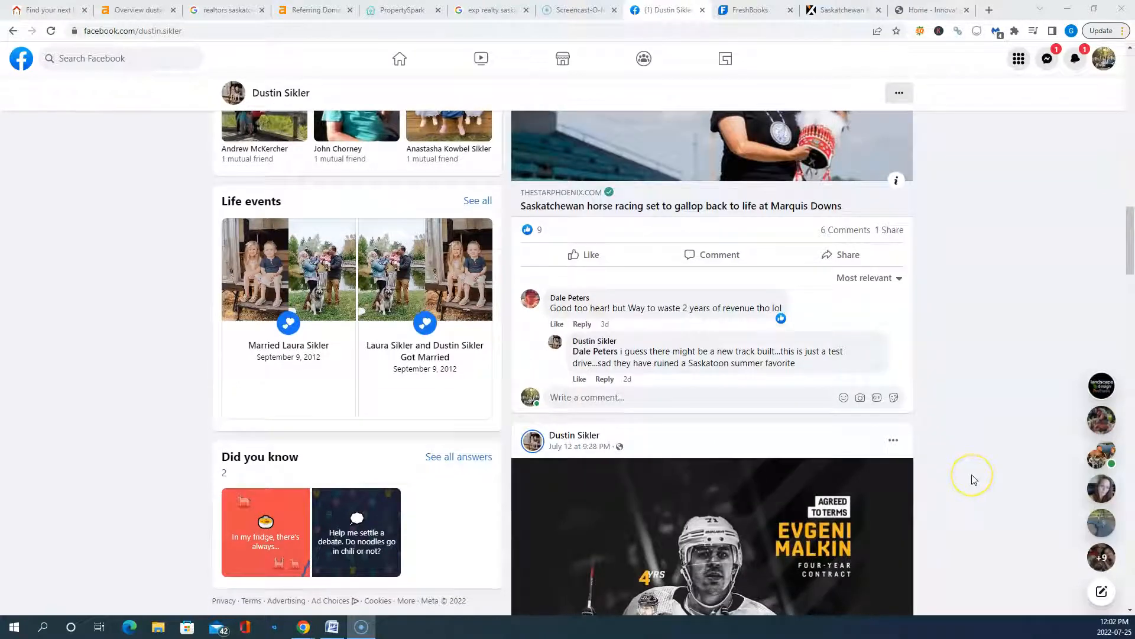
pyautogui.scroll(-3)
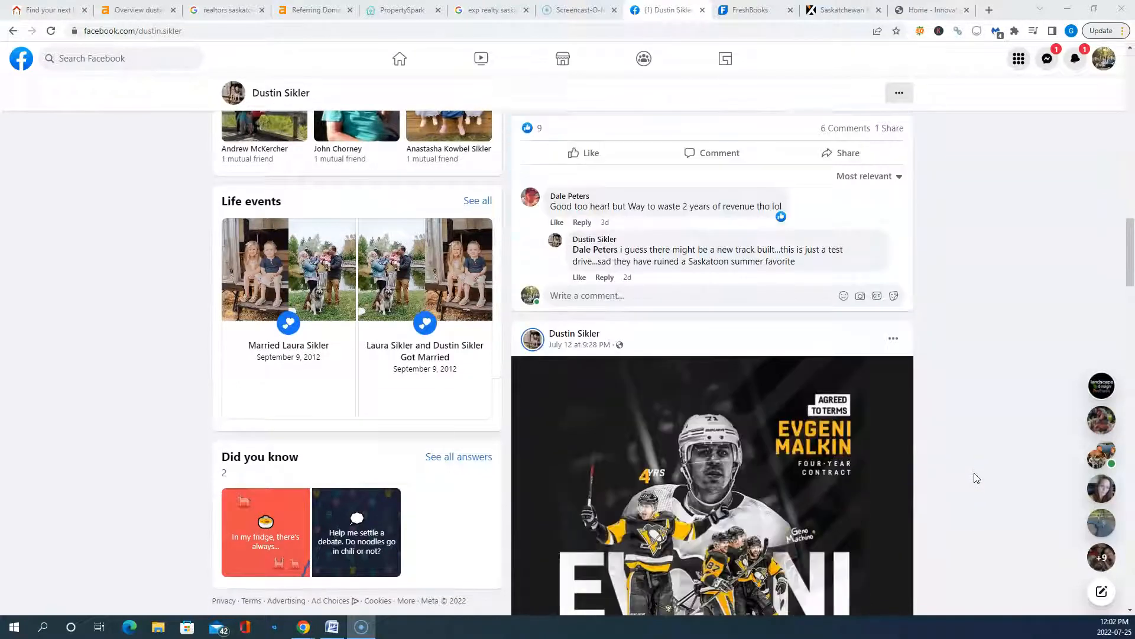
pyautogui.scroll(-3)
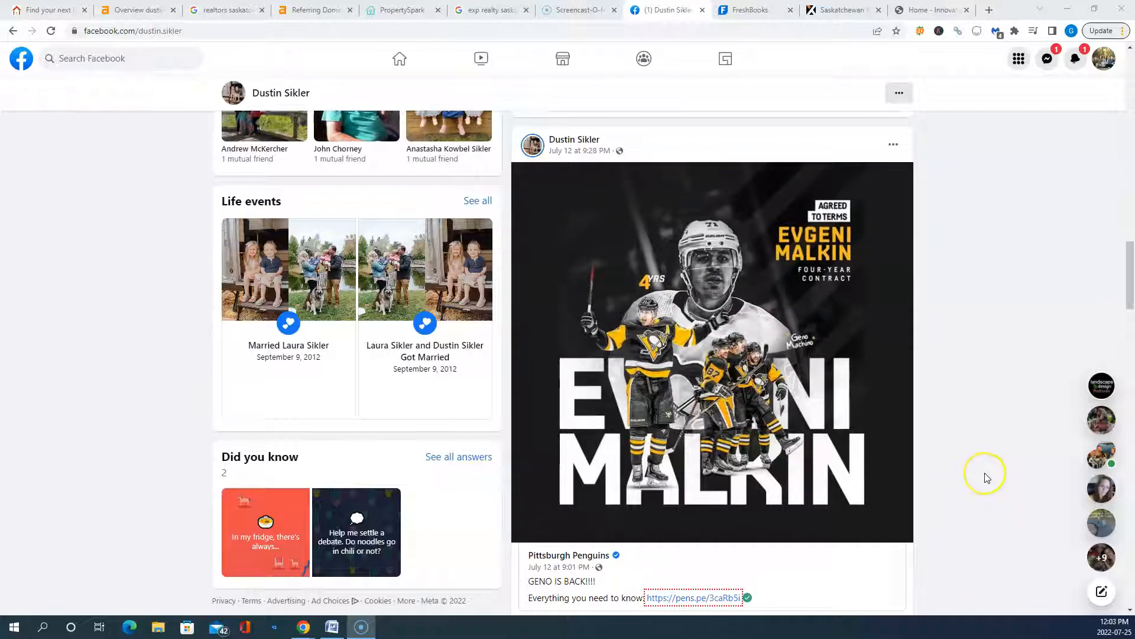
pyautogui.moveTo(986, 476)
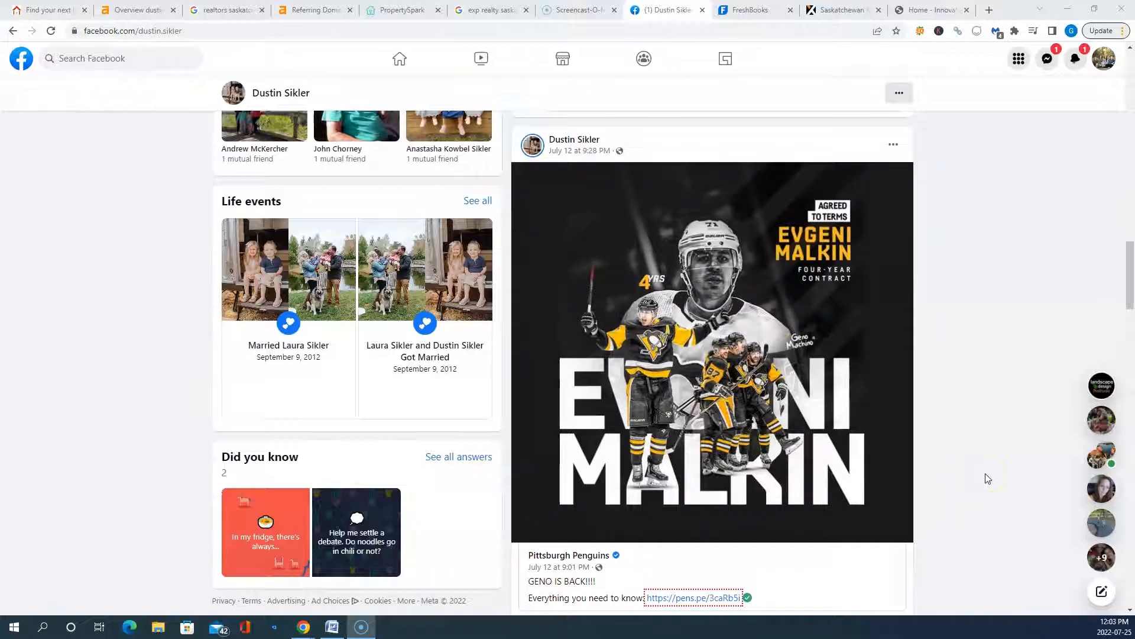
pyautogui.scroll(-3)
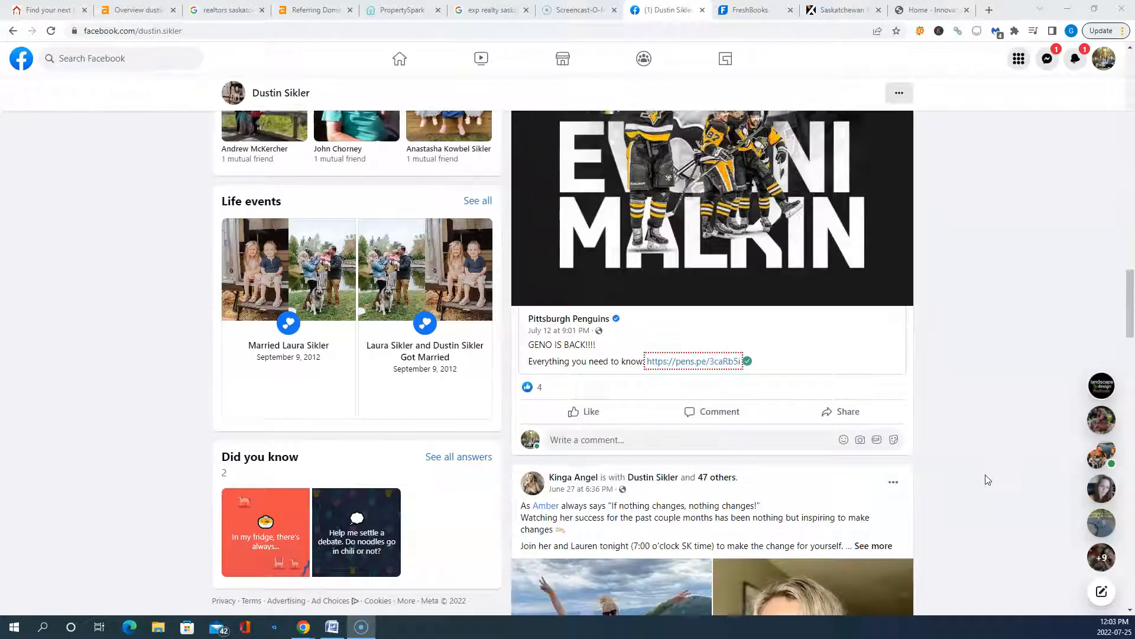
pyautogui.scroll(-3)
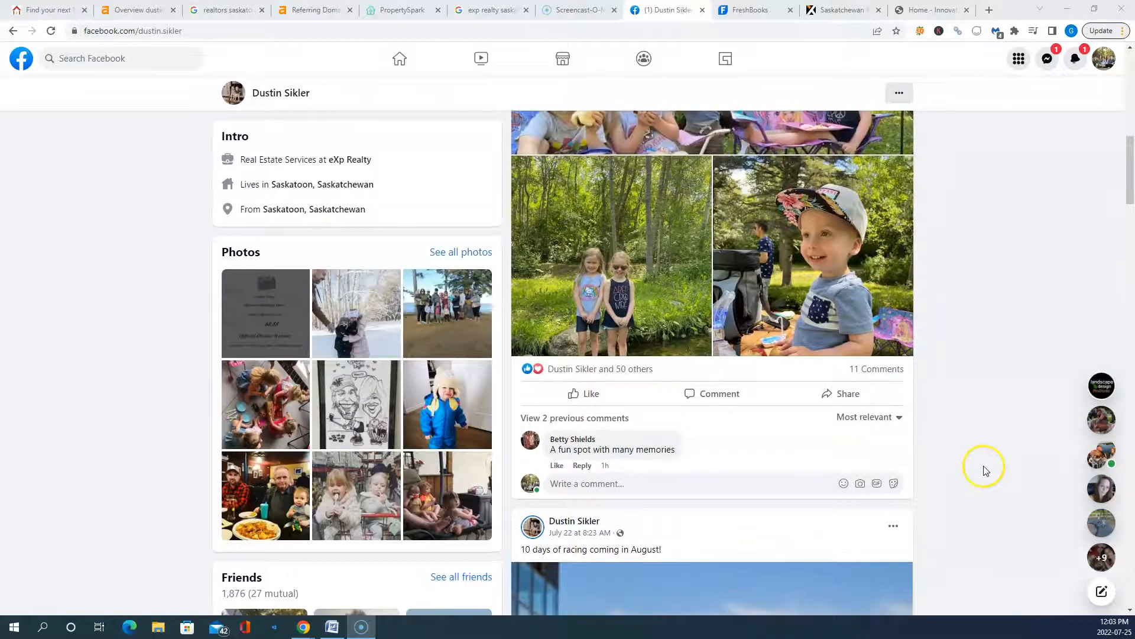
pyautogui.scroll(-3)
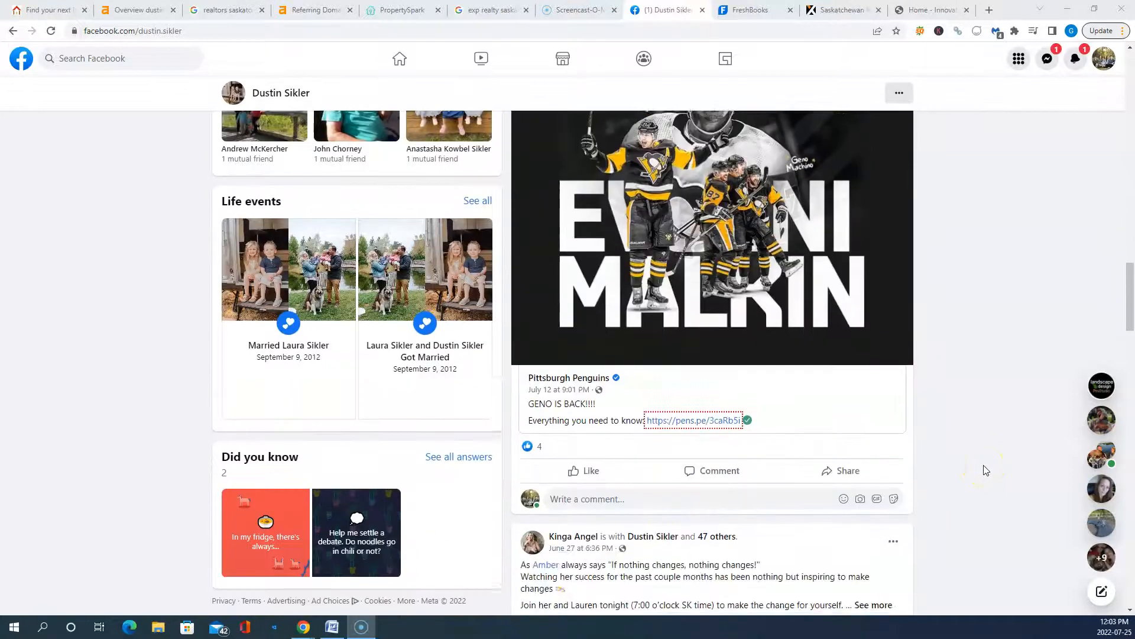
pyautogui.scroll(-3)
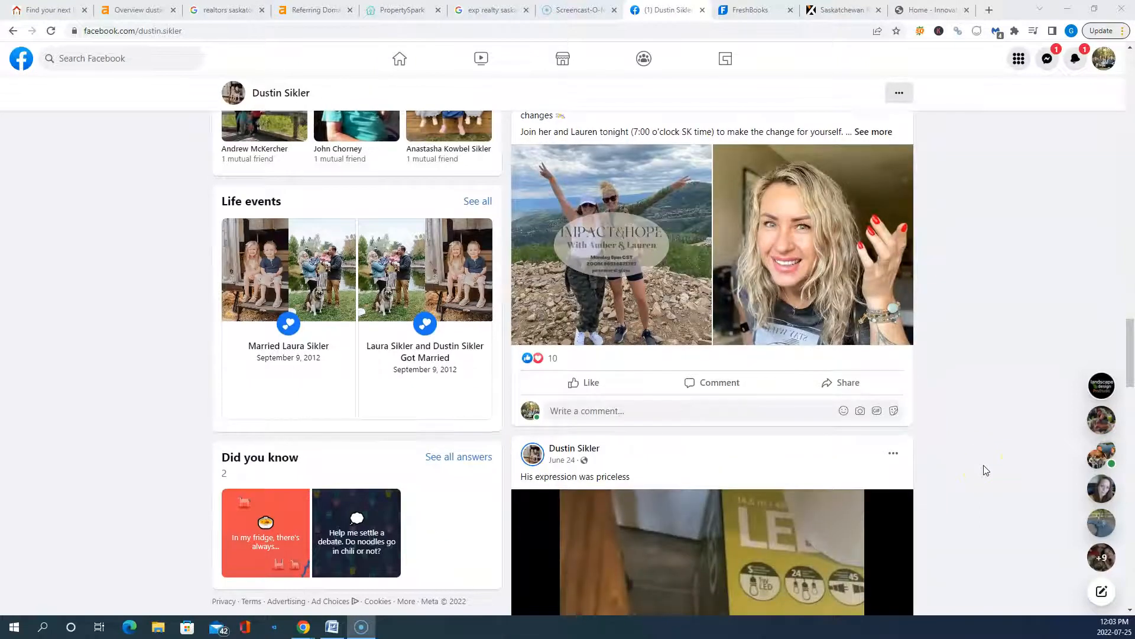
pyautogui.scroll(-3)
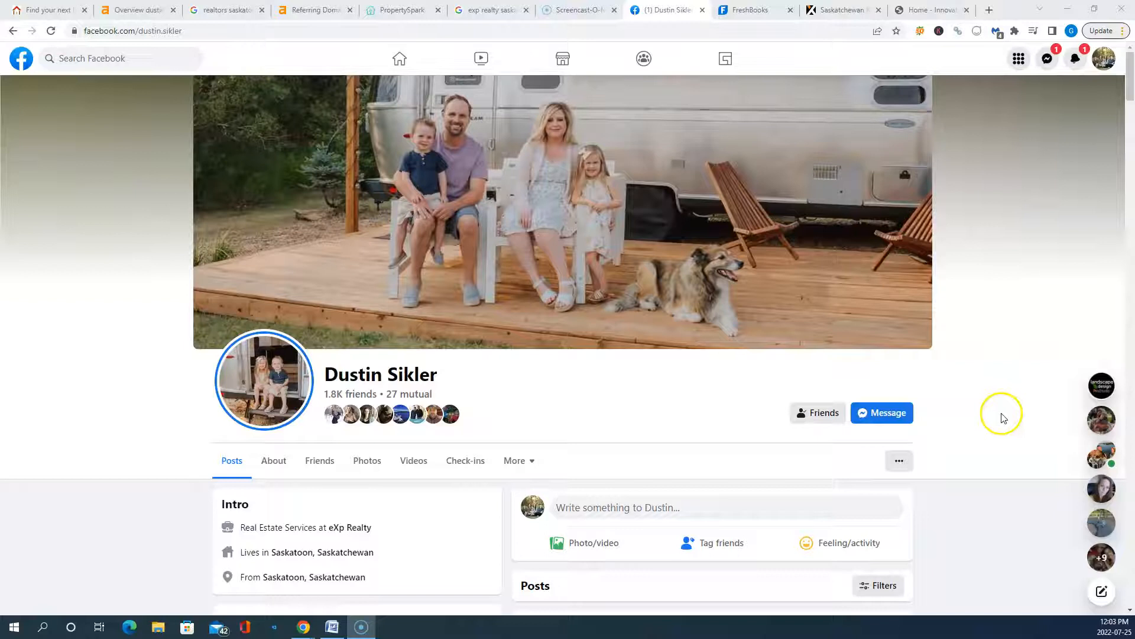
pyautogui.moveTo(1004, 419)
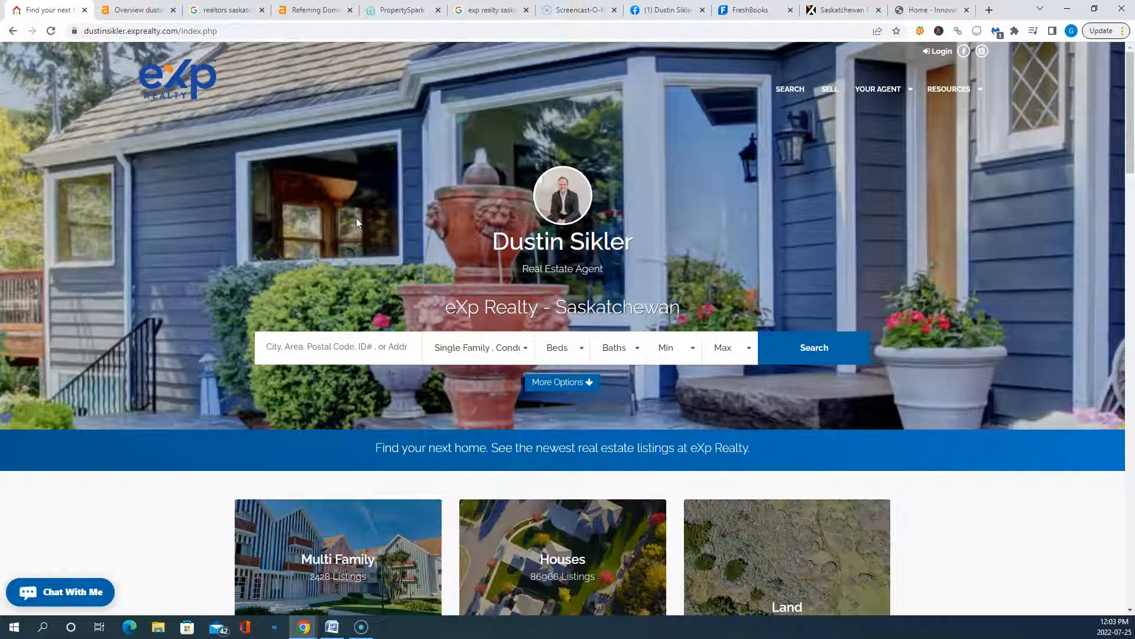
pyautogui.moveTo(368, 230)
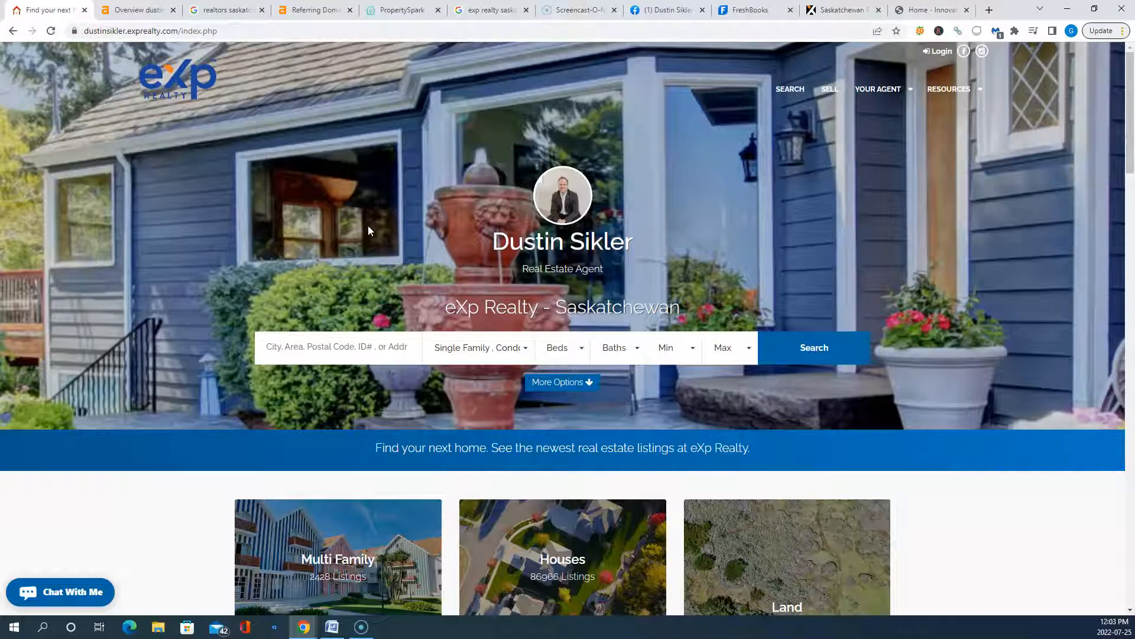
pyautogui.moveTo(962, 525)
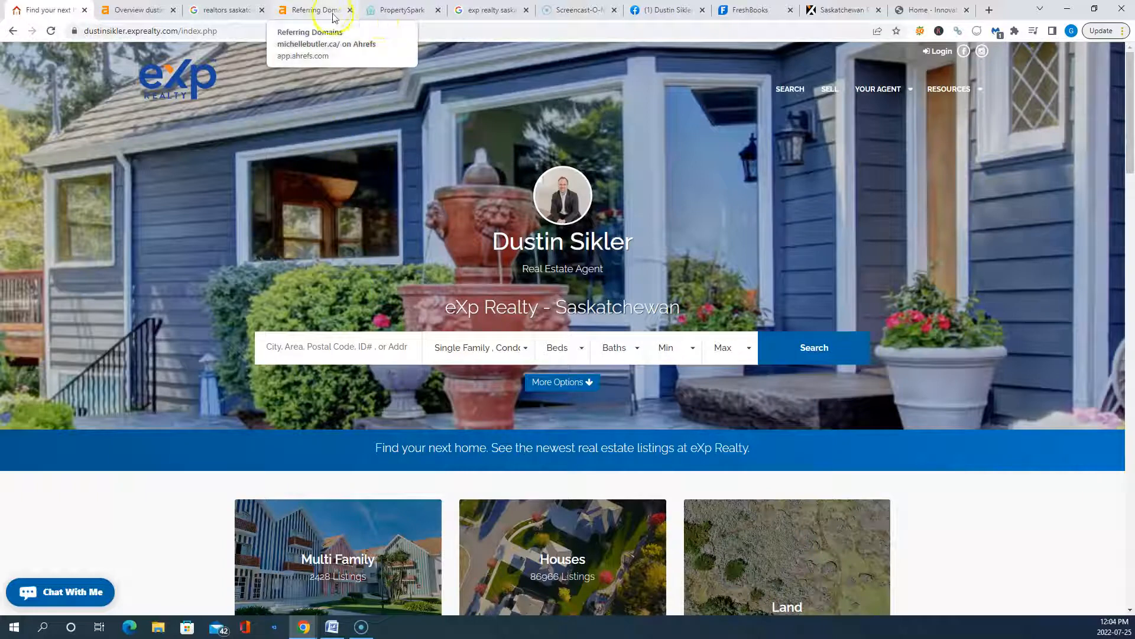
pyautogui.moveTo(492, 10)
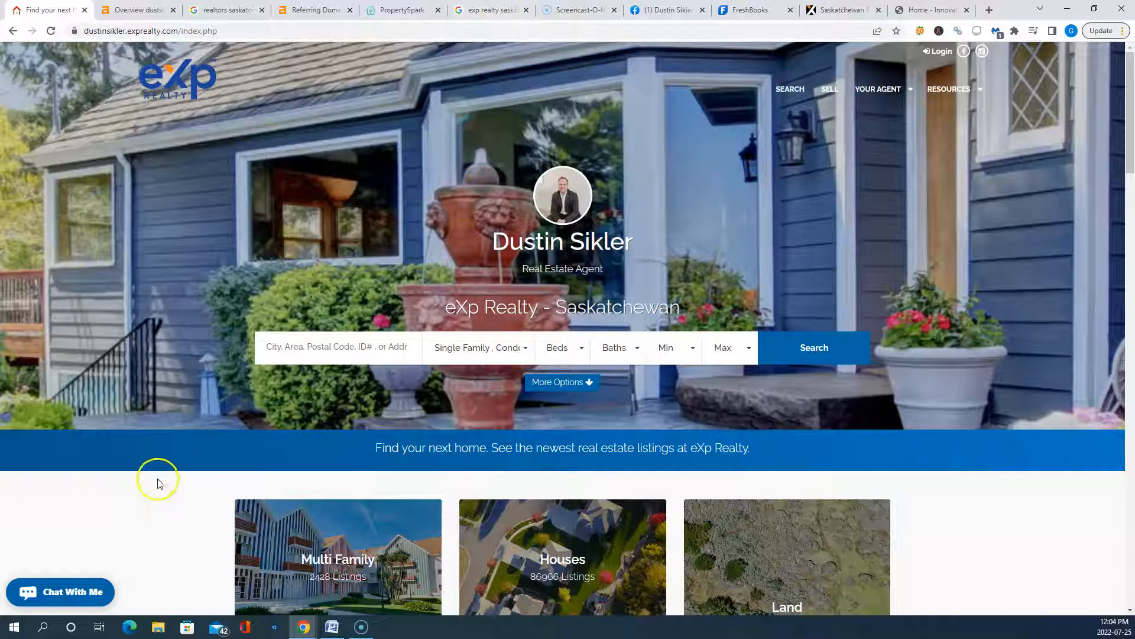
pyautogui.moveTo(174, 496)
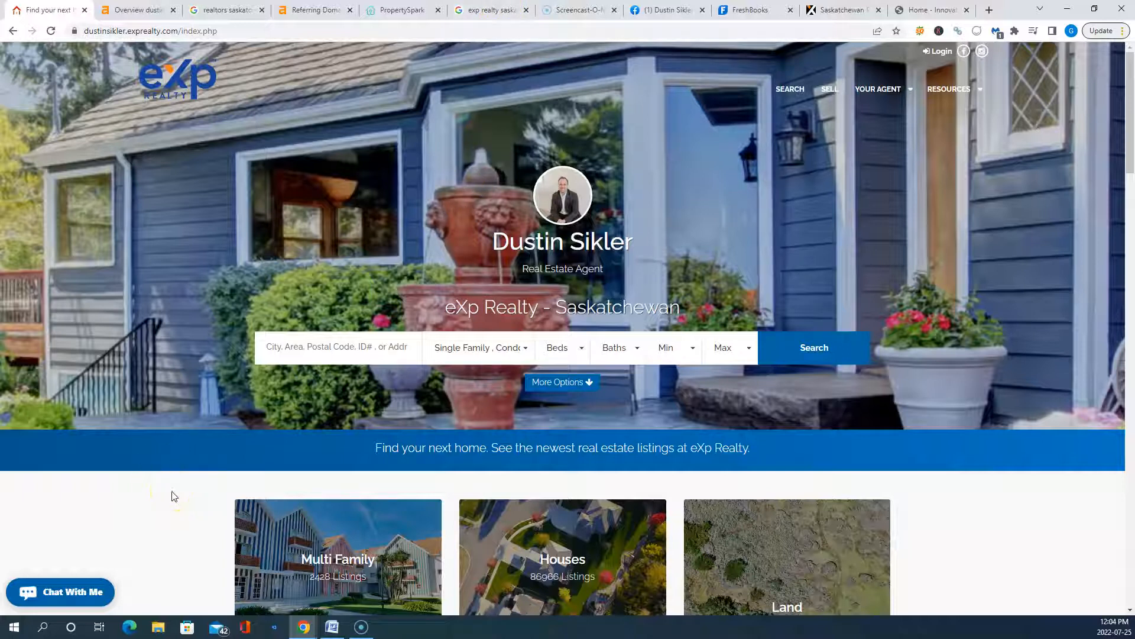